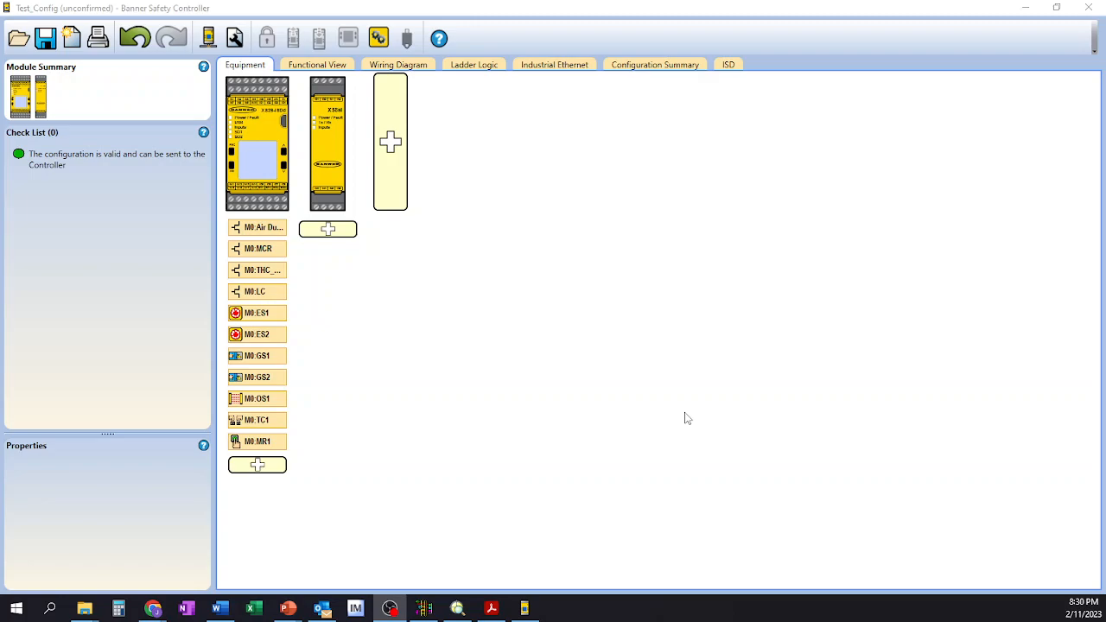
{"action": "mouse_move", "coordinate": [262, 136]}
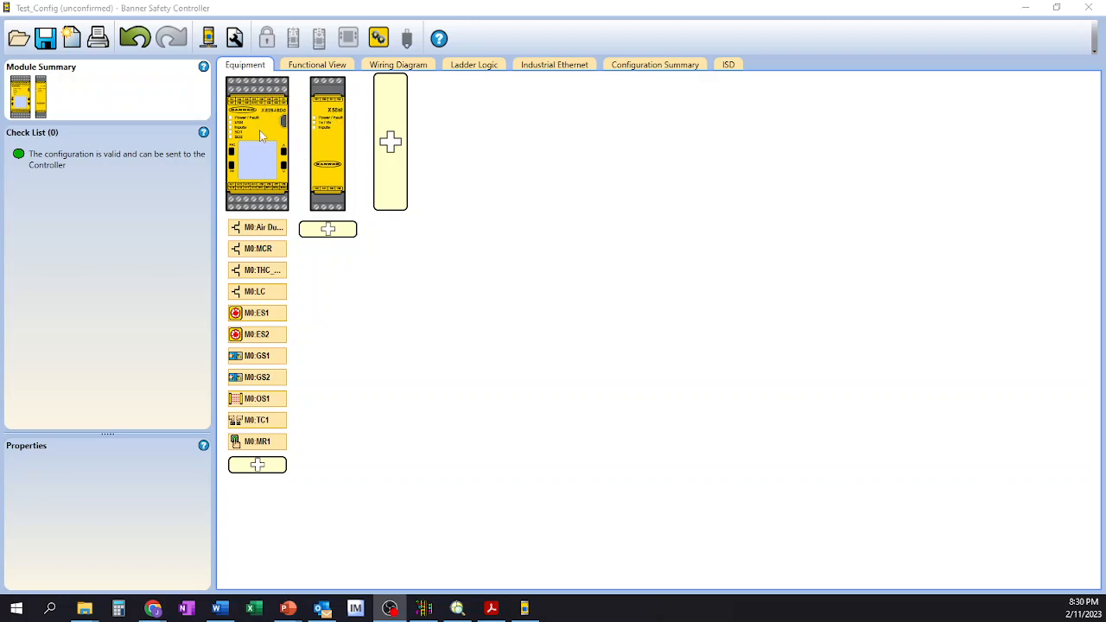
{"action": "mouse_move", "coordinate": [289, 190]}
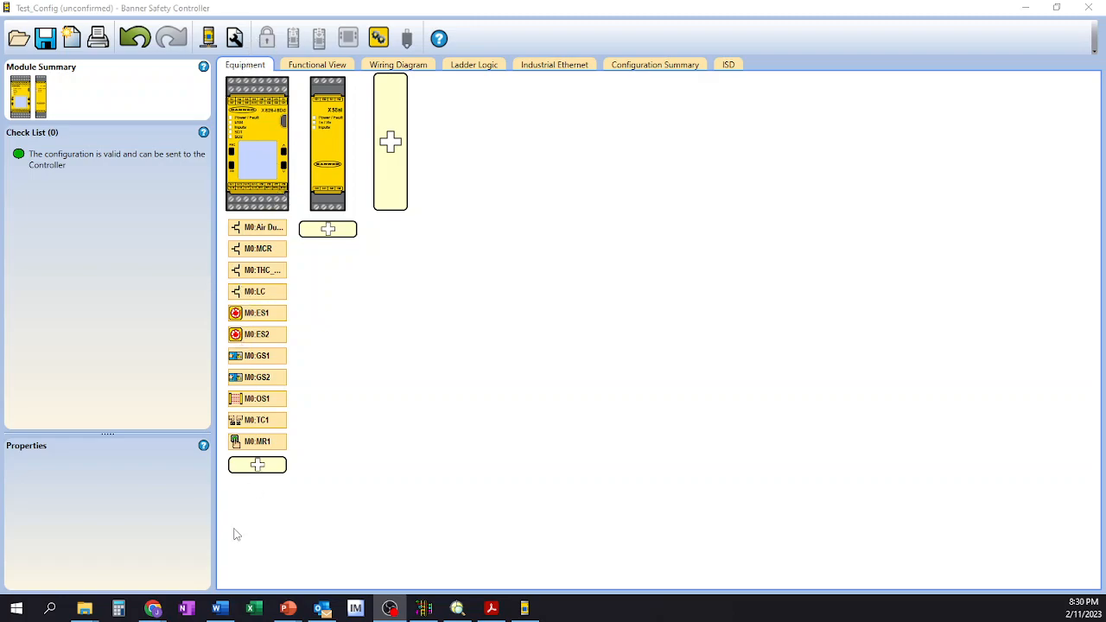
{"action": "mouse_move", "coordinate": [364, 164]}
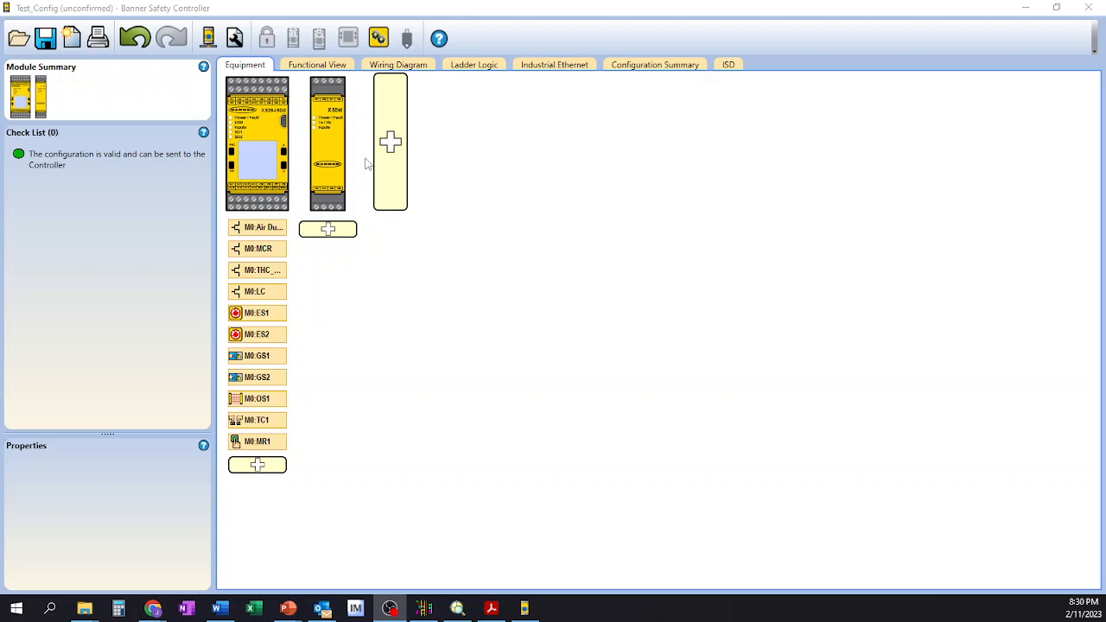
{"action": "mouse_move", "coordinate": [363, 196]}
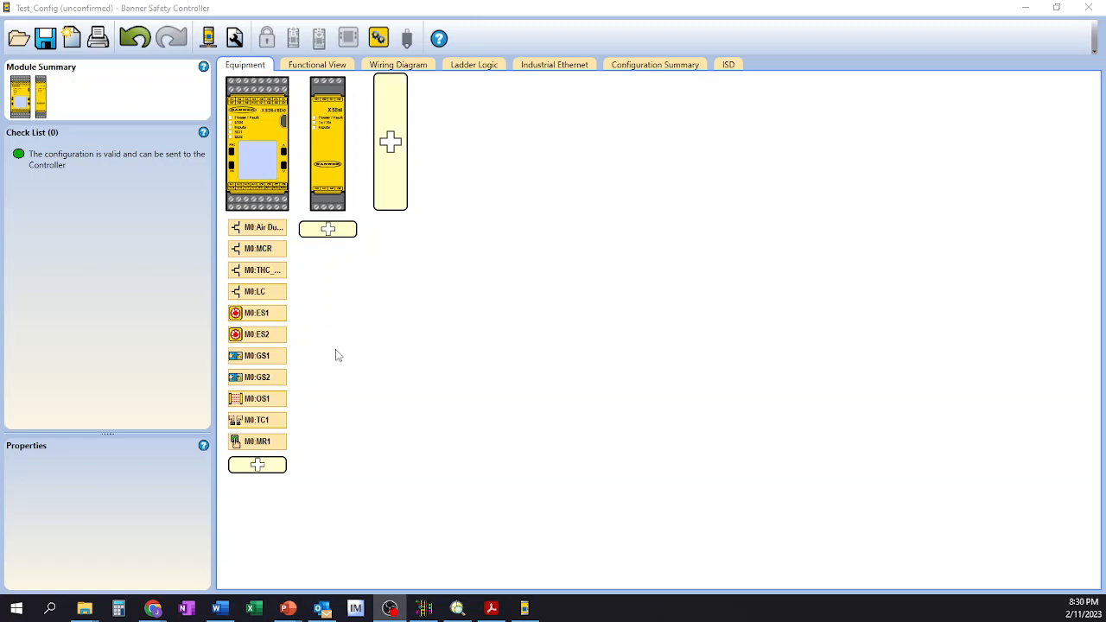
{"action": "mouse_move", "coordinate": [272, 309]}
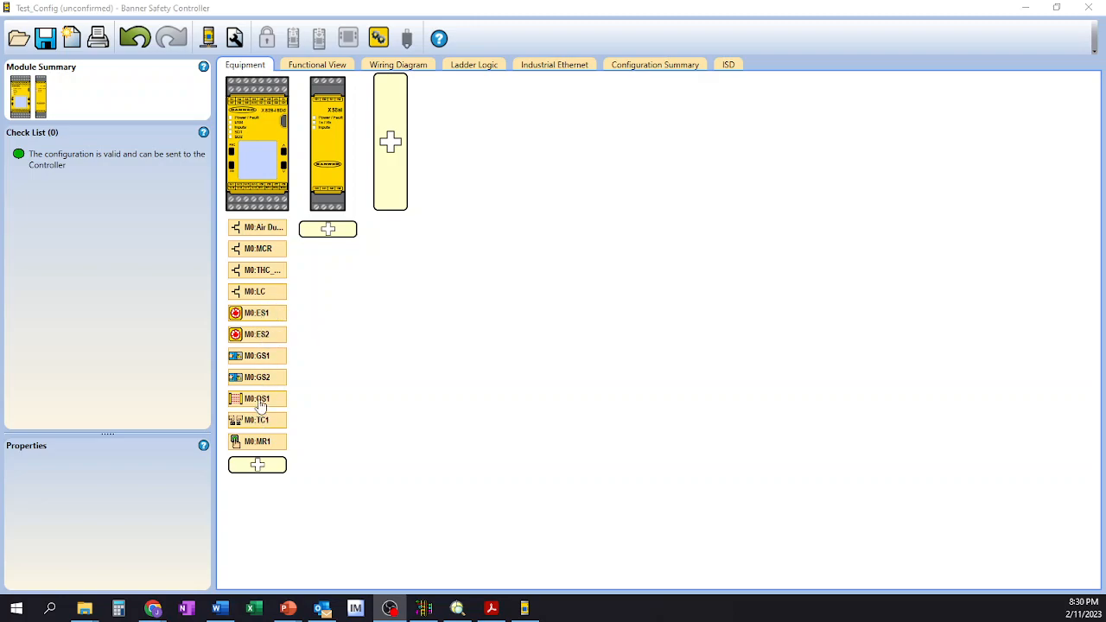
{"action": "mouse_move", "coordinate": [275, 404]}
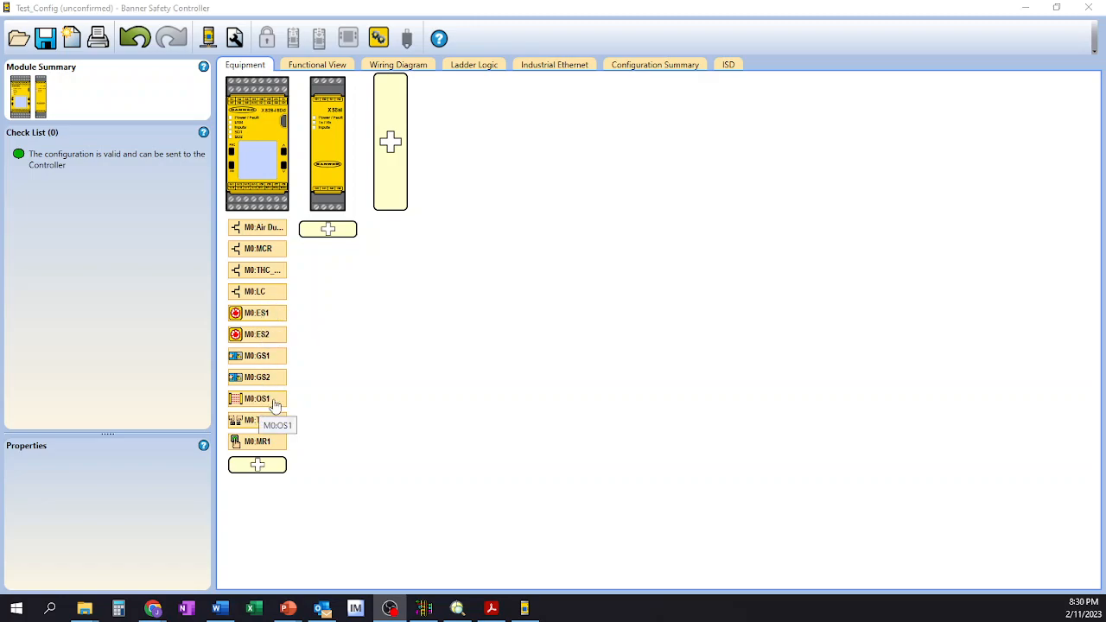
{"action": "mouse_move", "coordinate": [263, 455]}
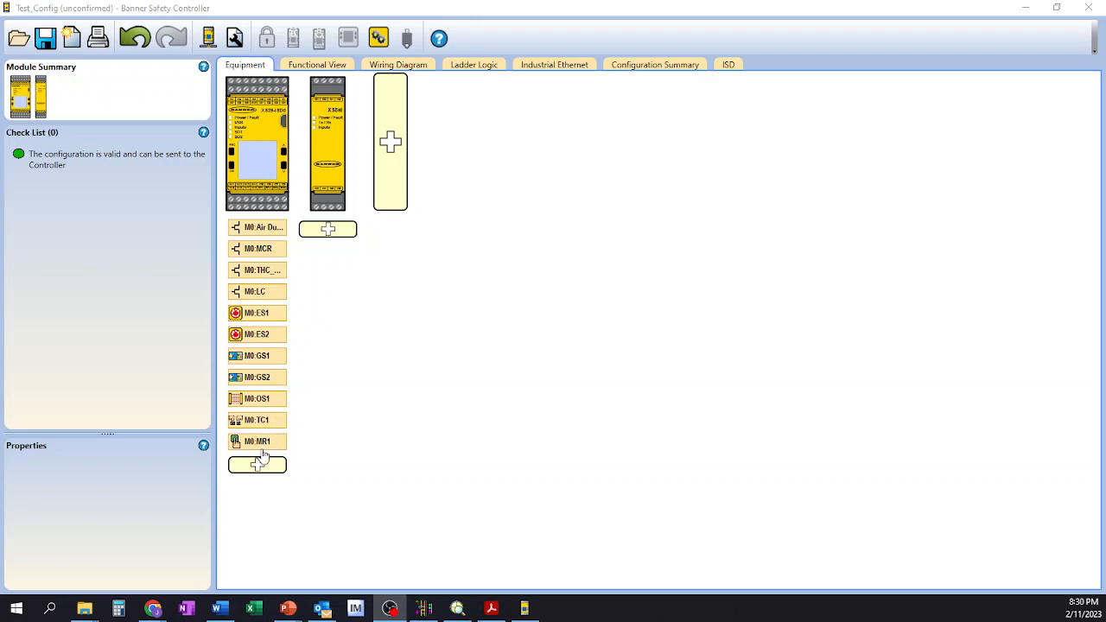
{"action": "mouse_move", "coordinate": [283, 459]}
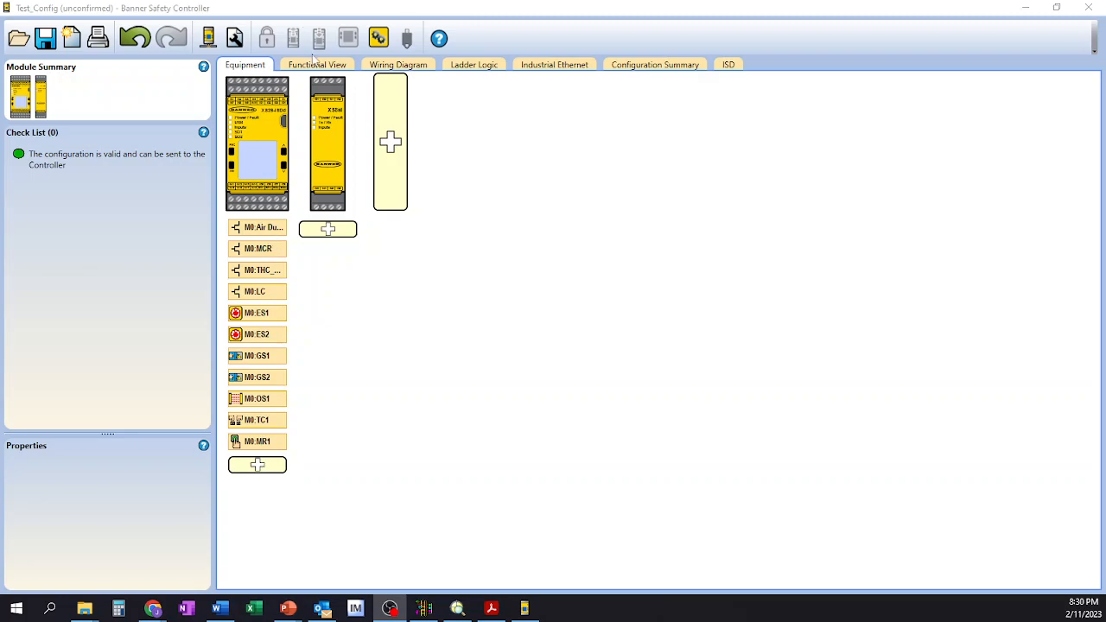
Display the functional logic blocks where safety inputs feed the AND and timer blocks driving outputs
{"action": "left_click", "coordinate": [316, 64]}
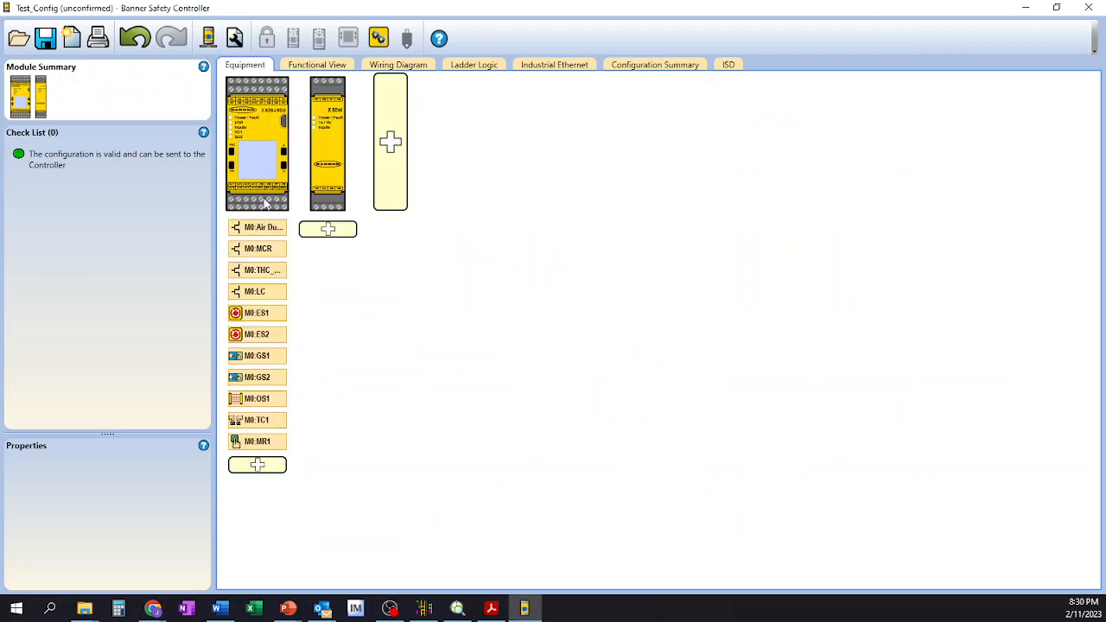
{"action": "mouse_move", "coordinate": [264, 226]}
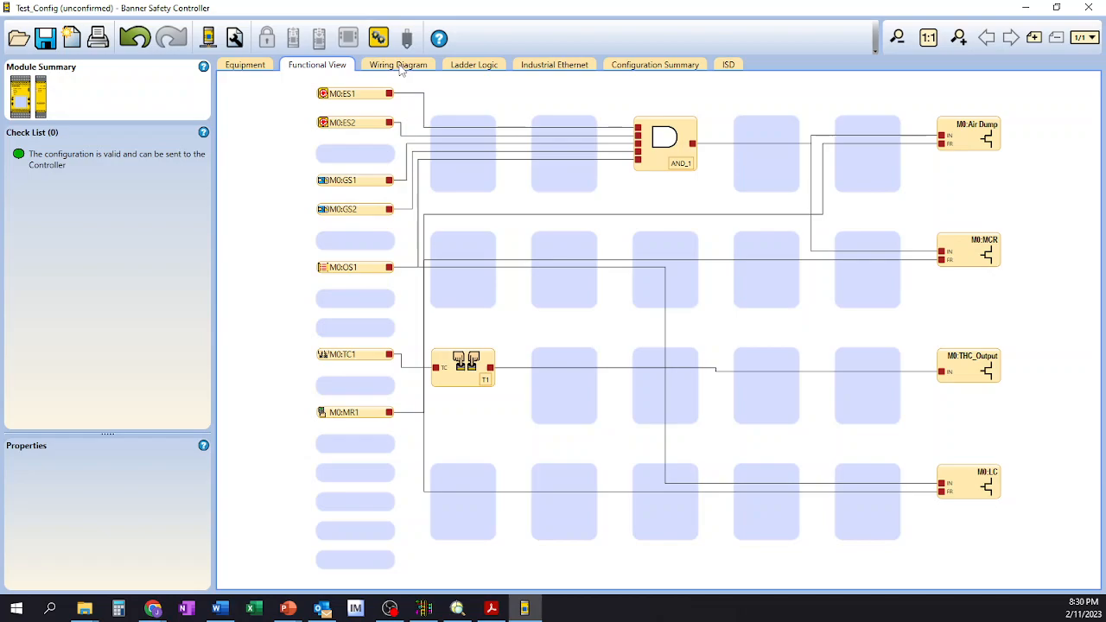
Display the wiring diagram mapping each device and safety output to XS26-ISDd terminals
{"action": "left_click", "coordinate": [398, 64]}
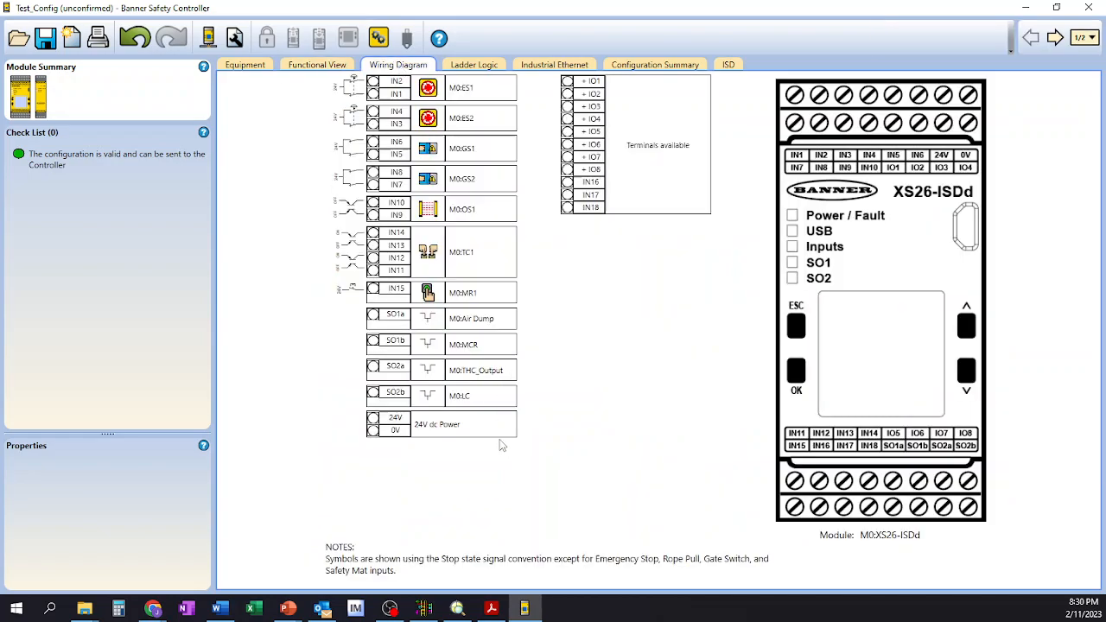
{"action": "mouse_move", "coordinate": [555, 155]}
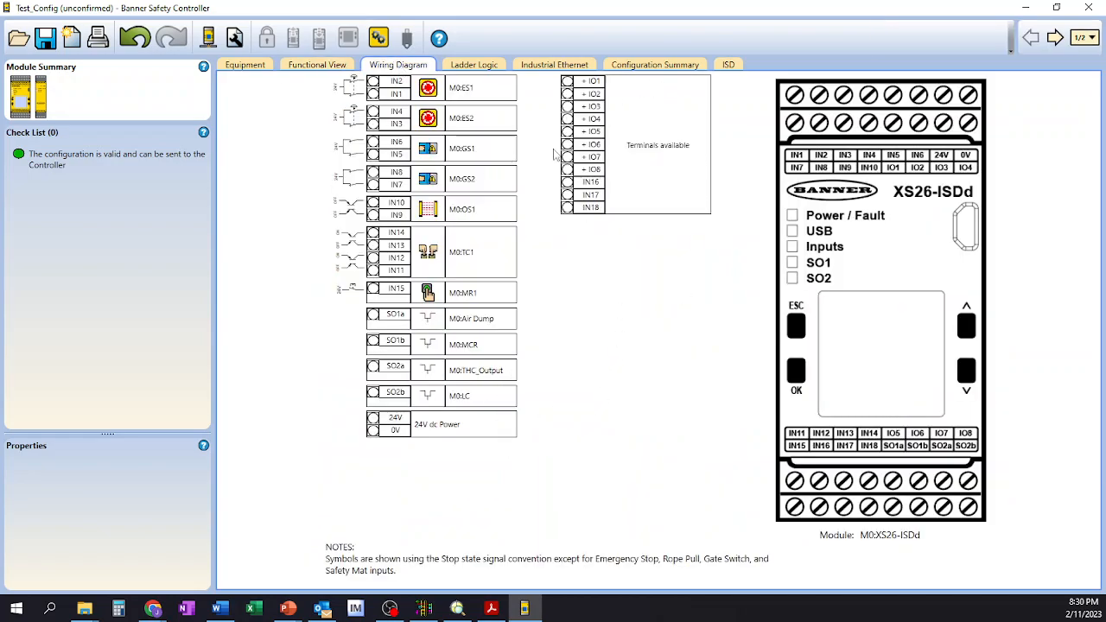
{"action": "mouse_move", "coordinate": [617, 445]}
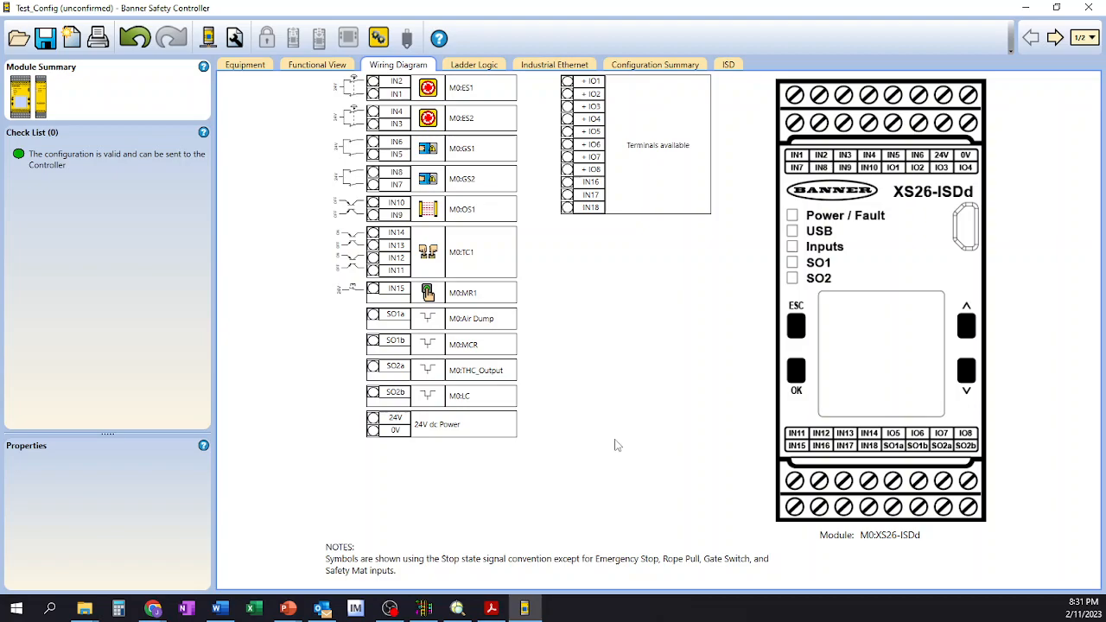
{"action": "mouse_move", "coordinate": [385, 104]}
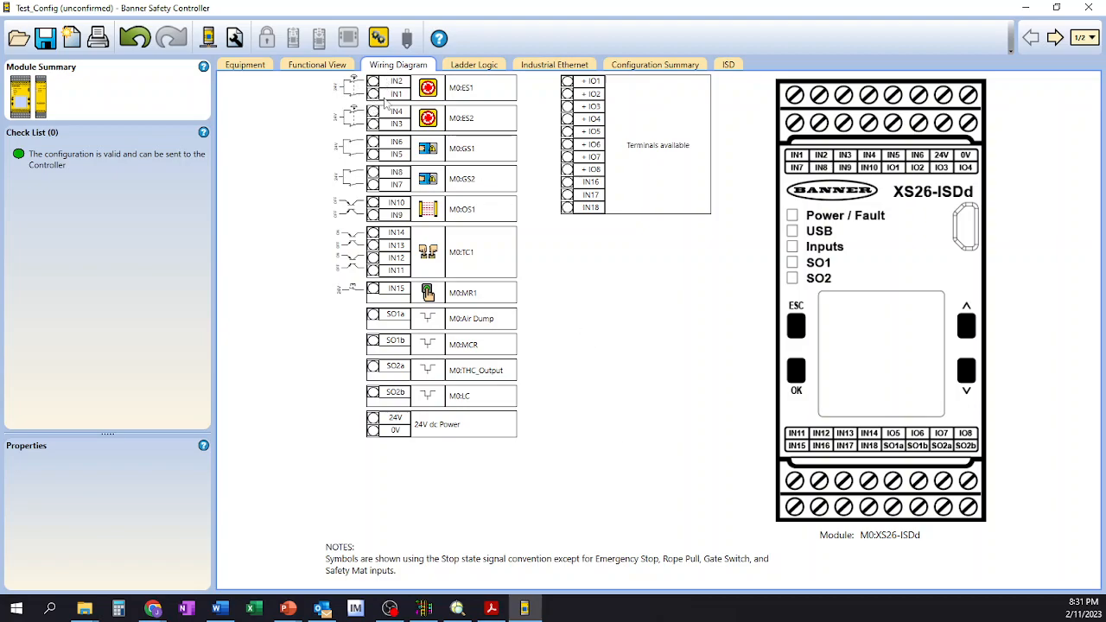
{"action": "mouse_move", "coordinate": [753, 129]}
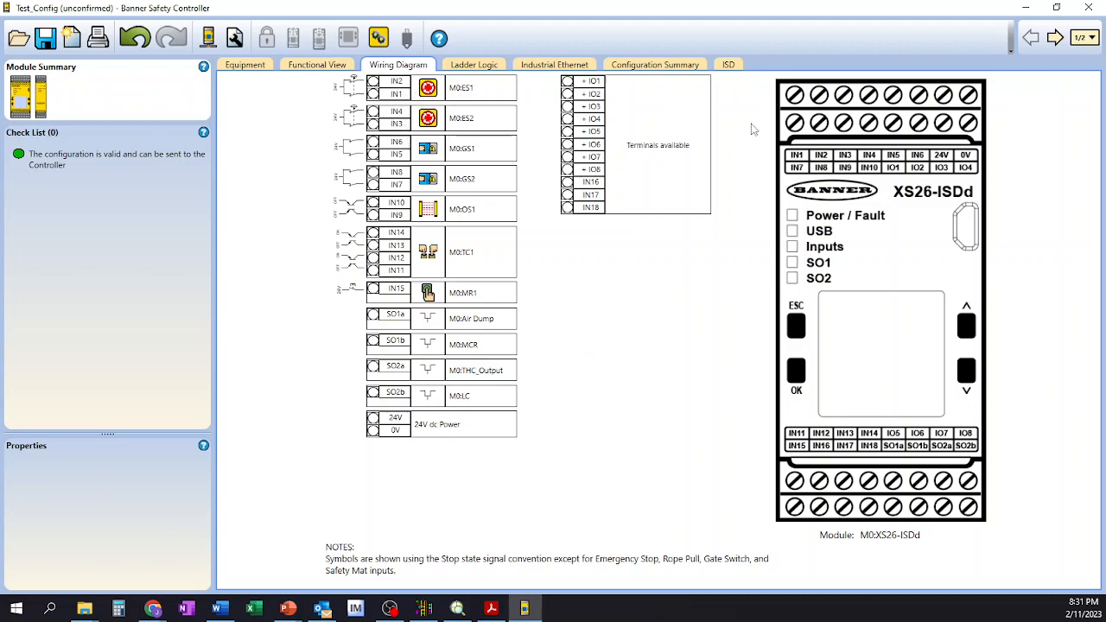
{"action": "mouse_move", "coordinate": [877, 520]}
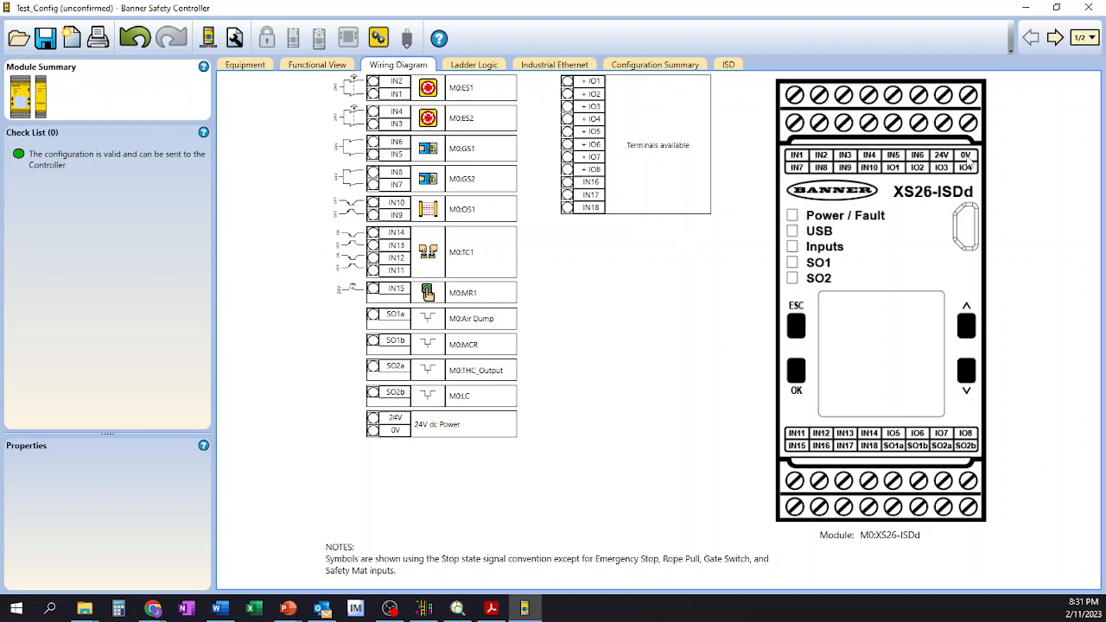
{"action": "mouse_move", "coordinate": [907, 177]}
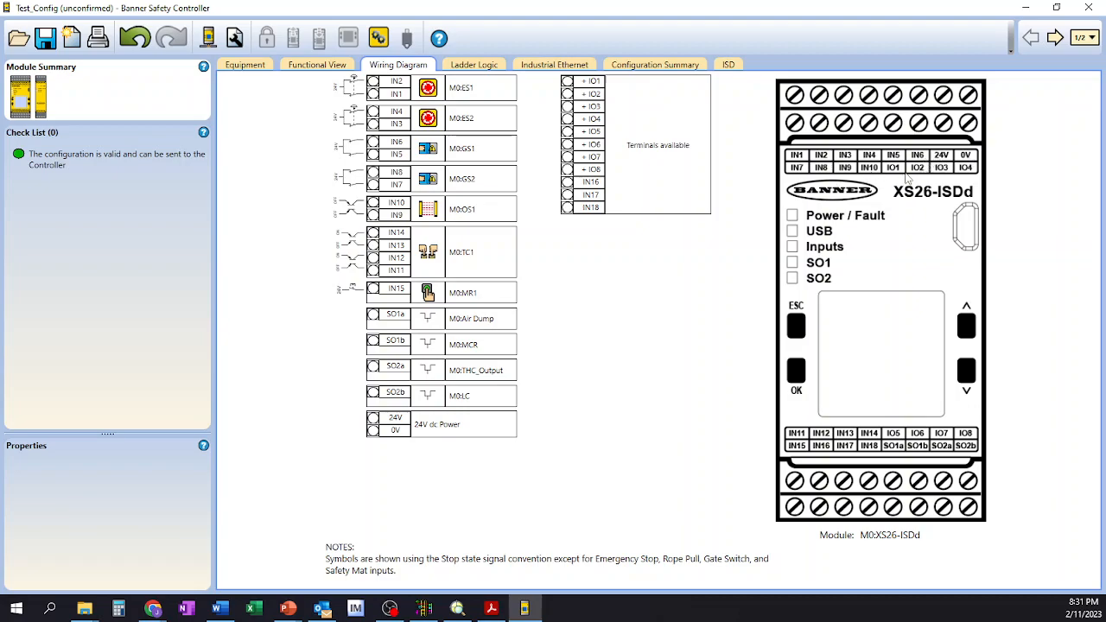
{"action": "mouse_move", "coordinate": [797, 411]}
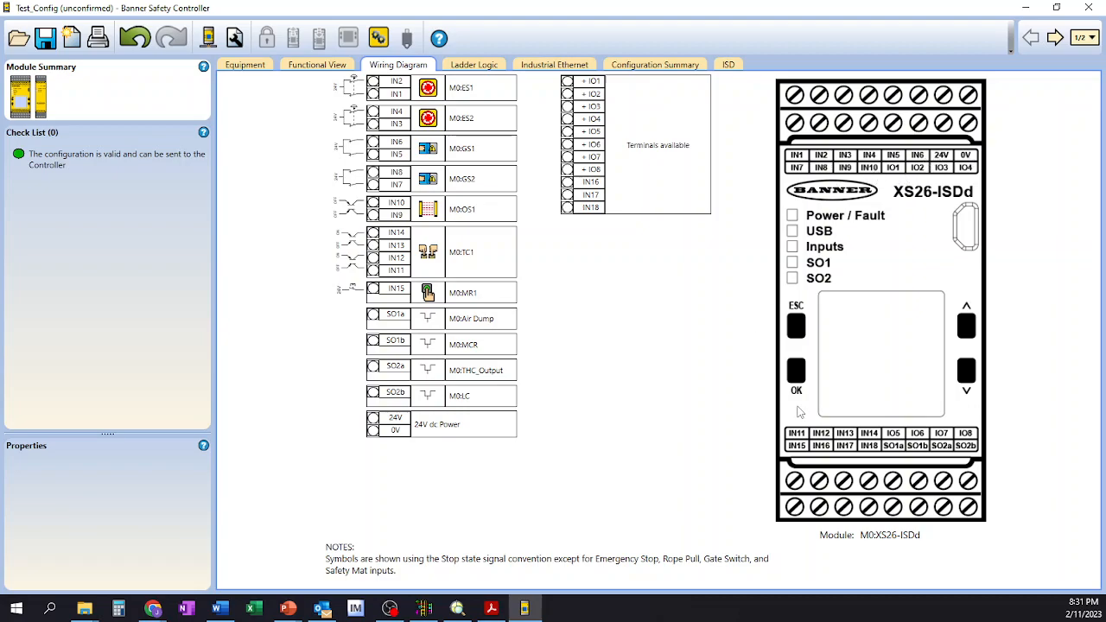
{"action": "mouse_move", "coordinate": [799, 455]}
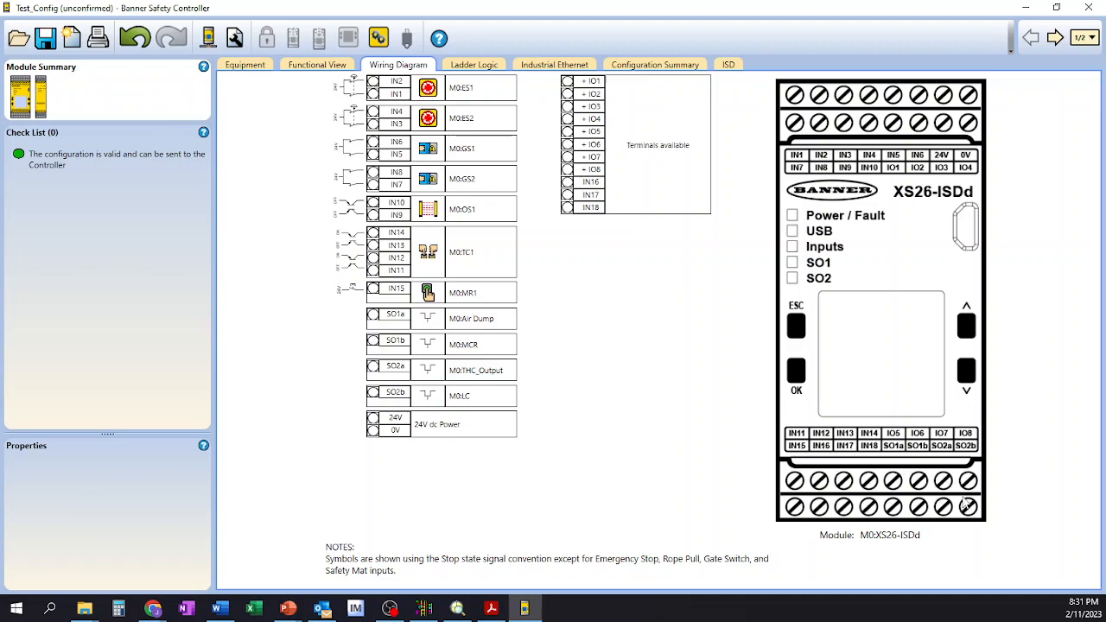
{"action": "mouse_move", "coordinate": [678, 382]}
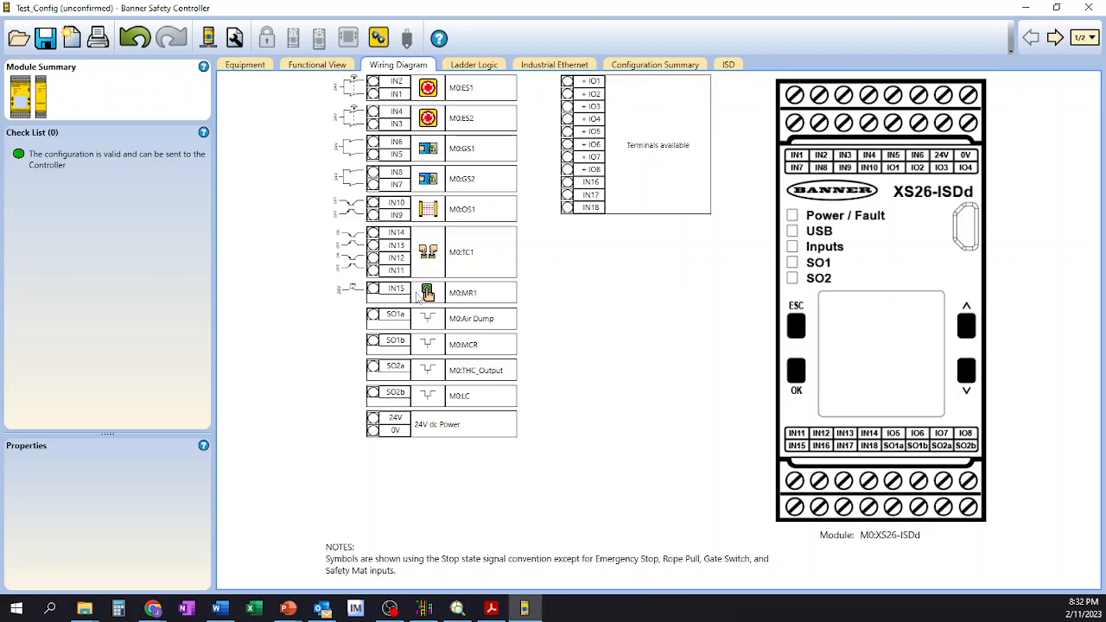
{"action": "mouse_move", "coordinate": [456, 300]}
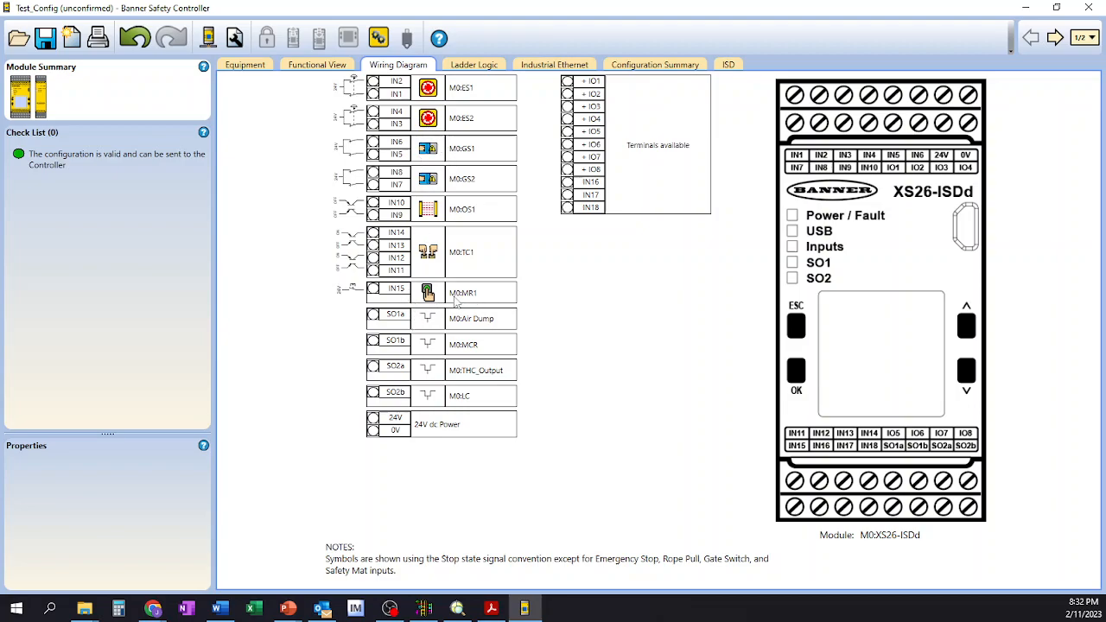
{"action": "mouse_move", "coordinate": [820, 372]}
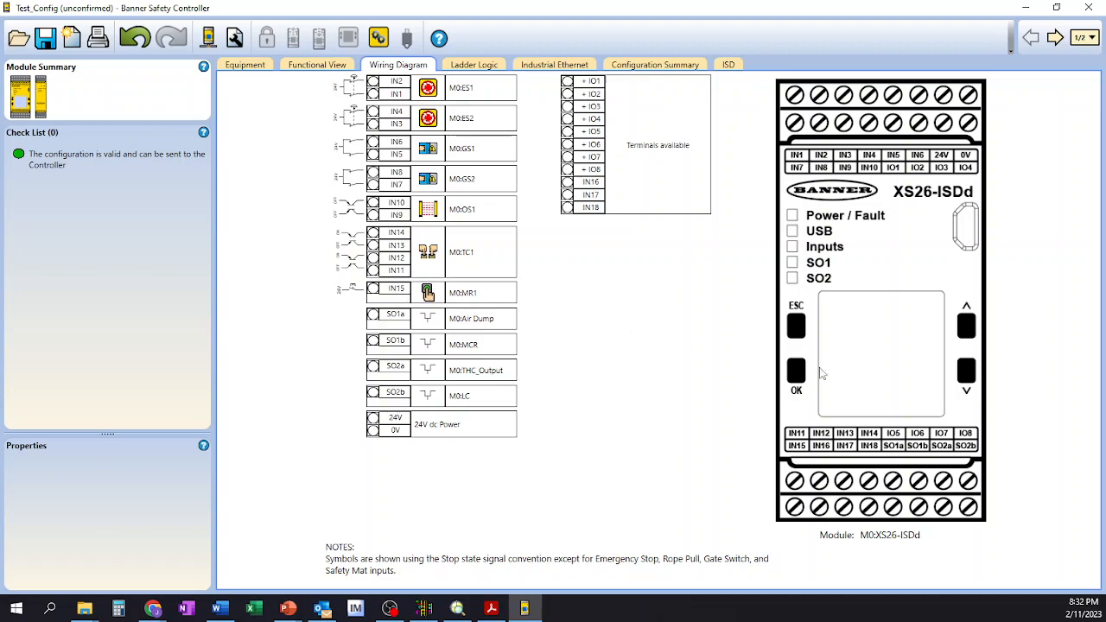
{"action": "mouse_move", "coordinate": [795, 514]}
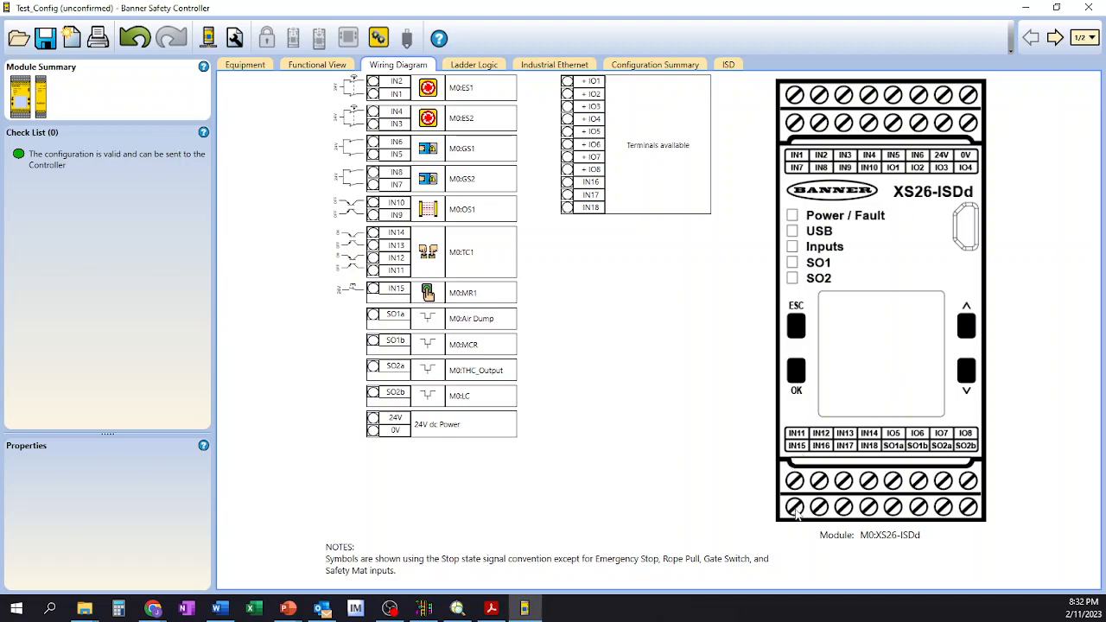
{"action": "mouse_move", "coordinate": [609, 297]}
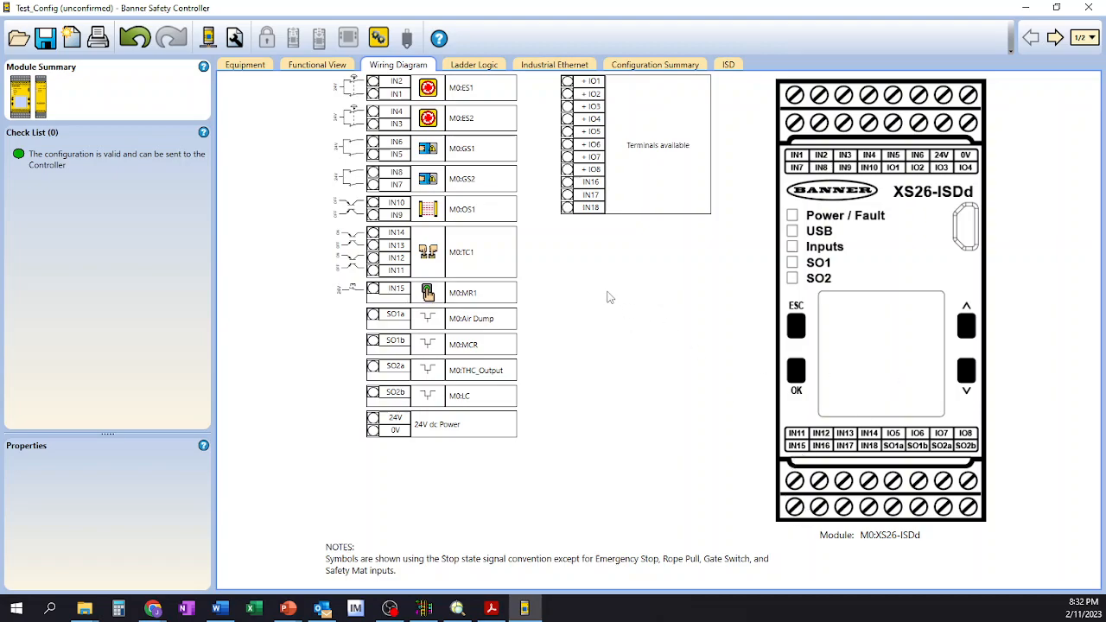
{"action": "mouse_move", "coordinate": [504, 365]}
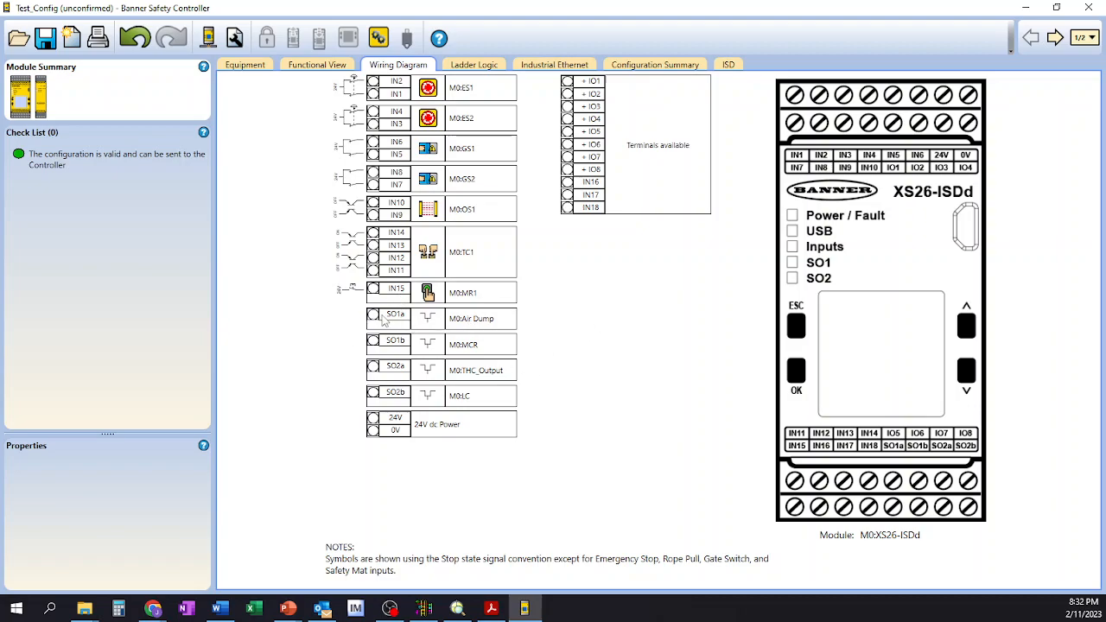
{"action": "mouse_move", "coordinate": [393, 345]}
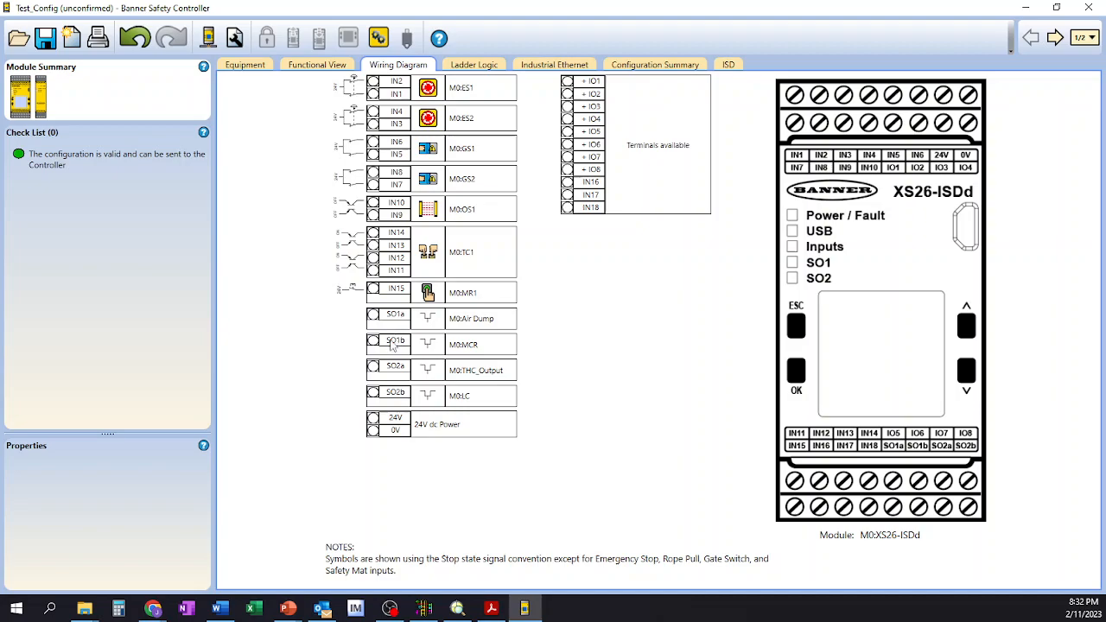
{"action": "mouse_move", "coordinate": [410, 407]}
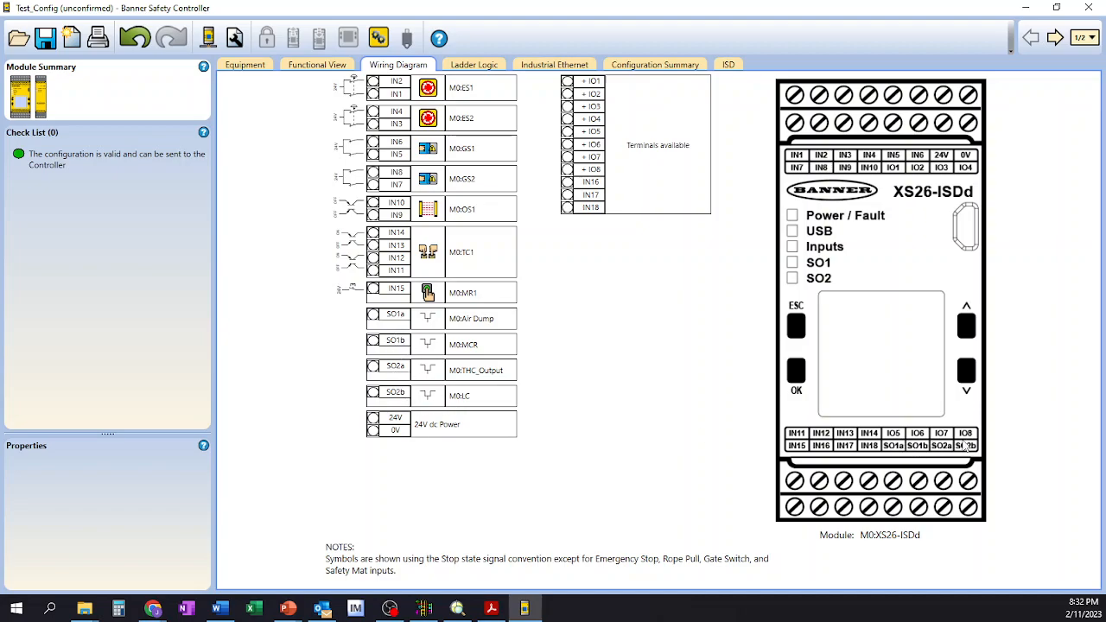
{"action": "mouse_move", "coordinate": [918, 524]}
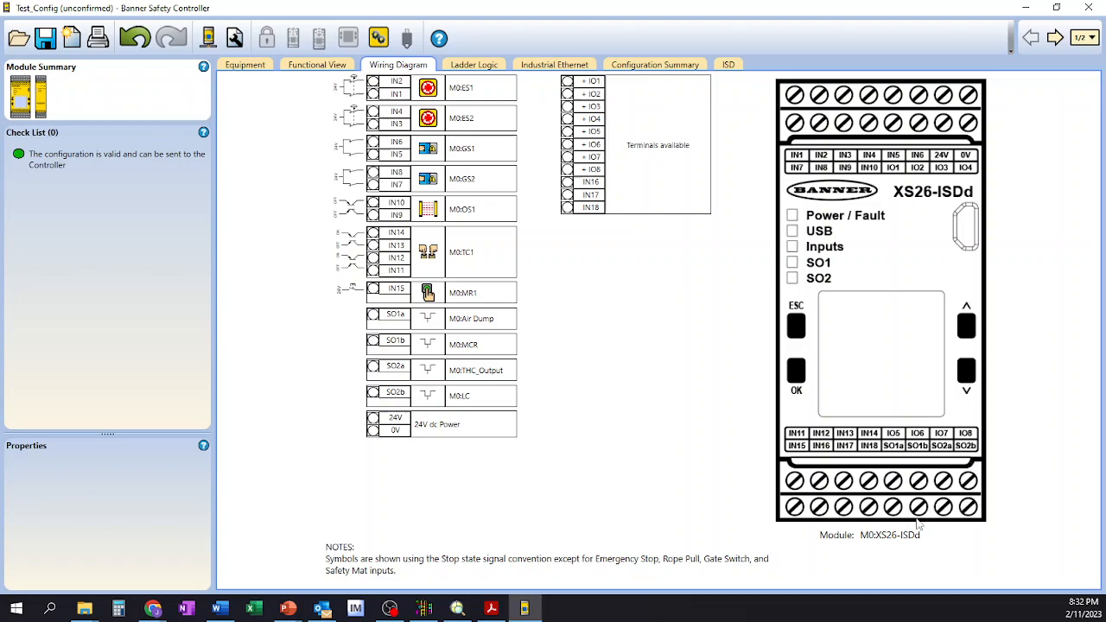
{"action": "mouse_move", "coordinate": [778, 331]}
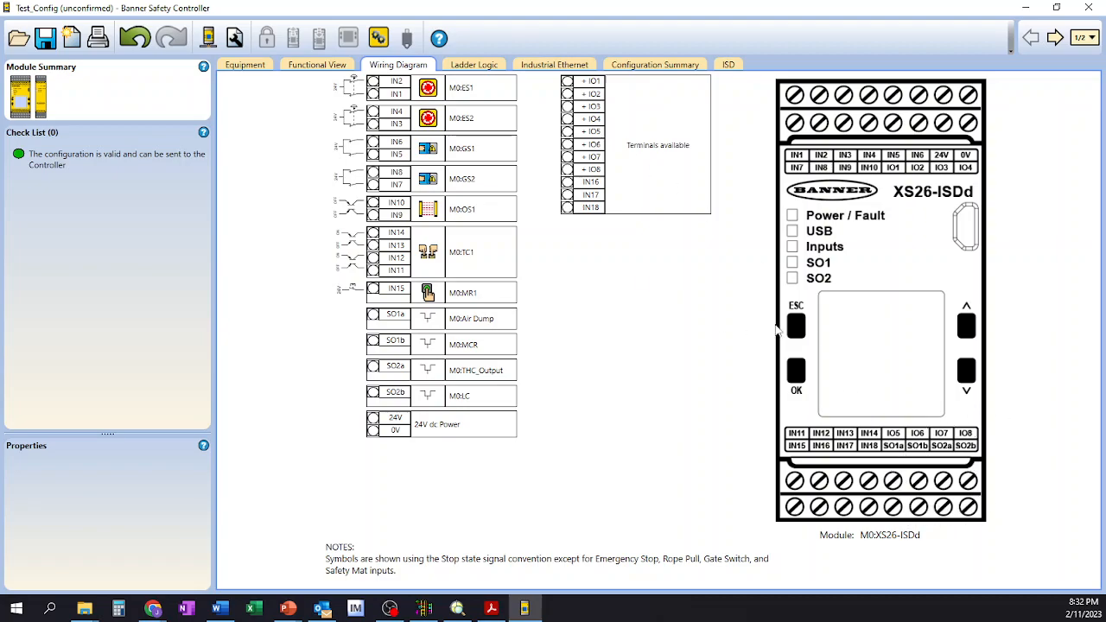
{"action": "mouse_move", "coordinate": [534, 219]}
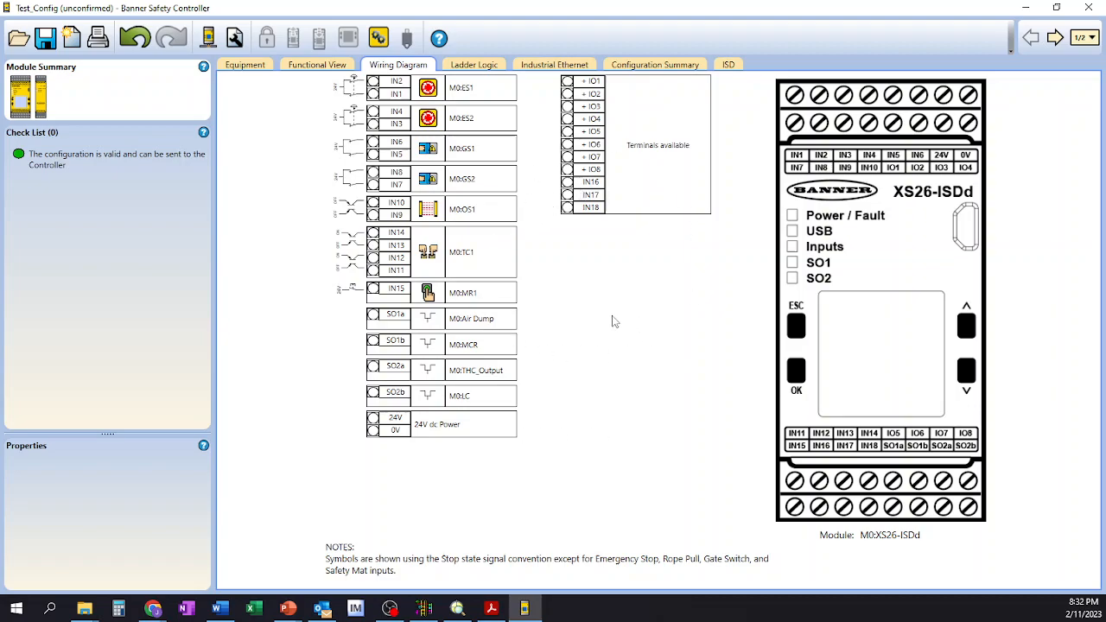
{"action": "mouse_move", "coordinate": [609, 326]}
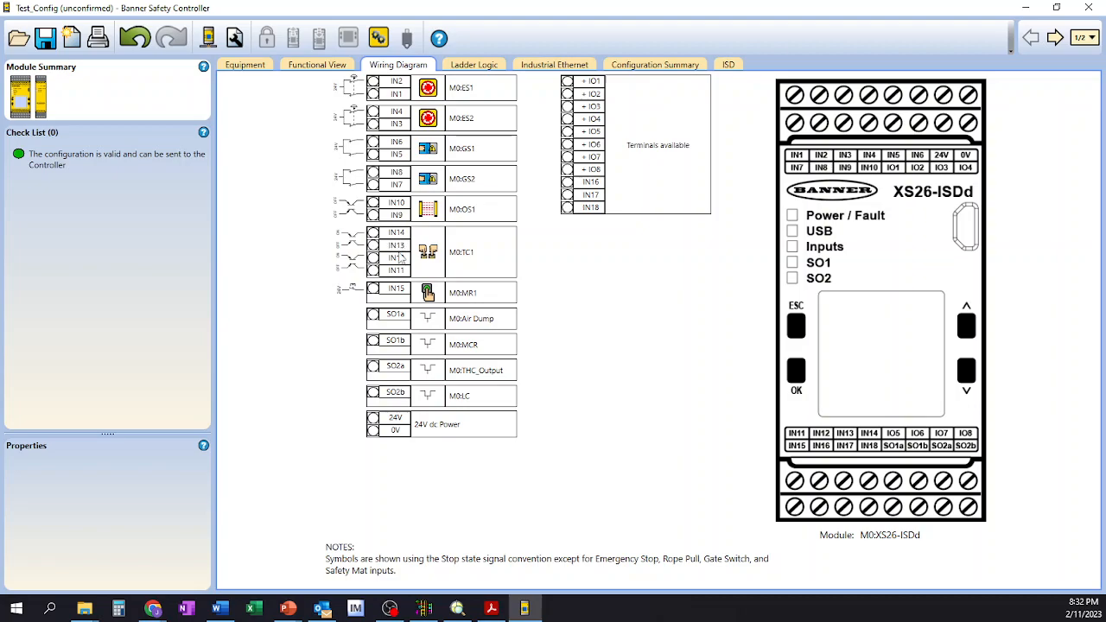
{"action": "mouse_move", "coordinate": [390, 348]}
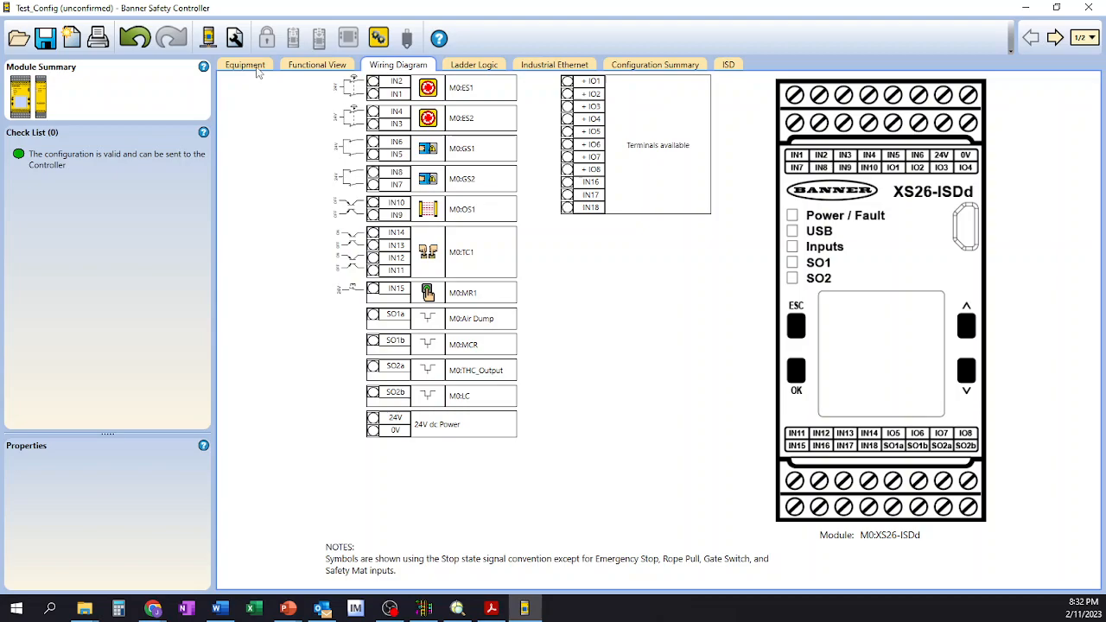
{"action": "mouse_move", "coordinate": [602, 303]}
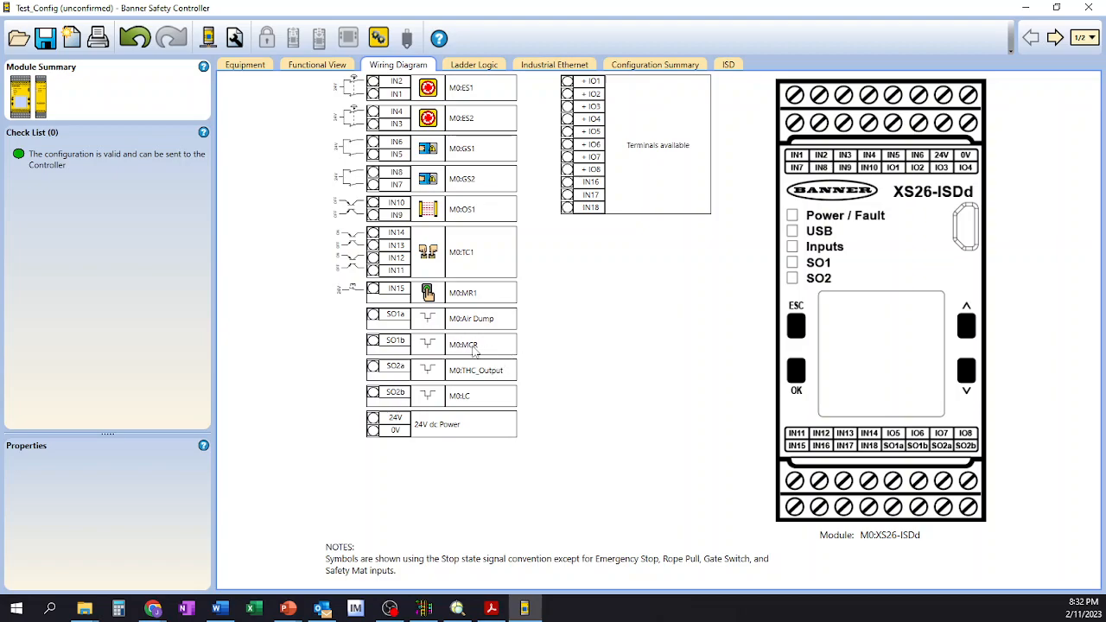
{"action": "mouse_move", "coordinate": [449, 399]}
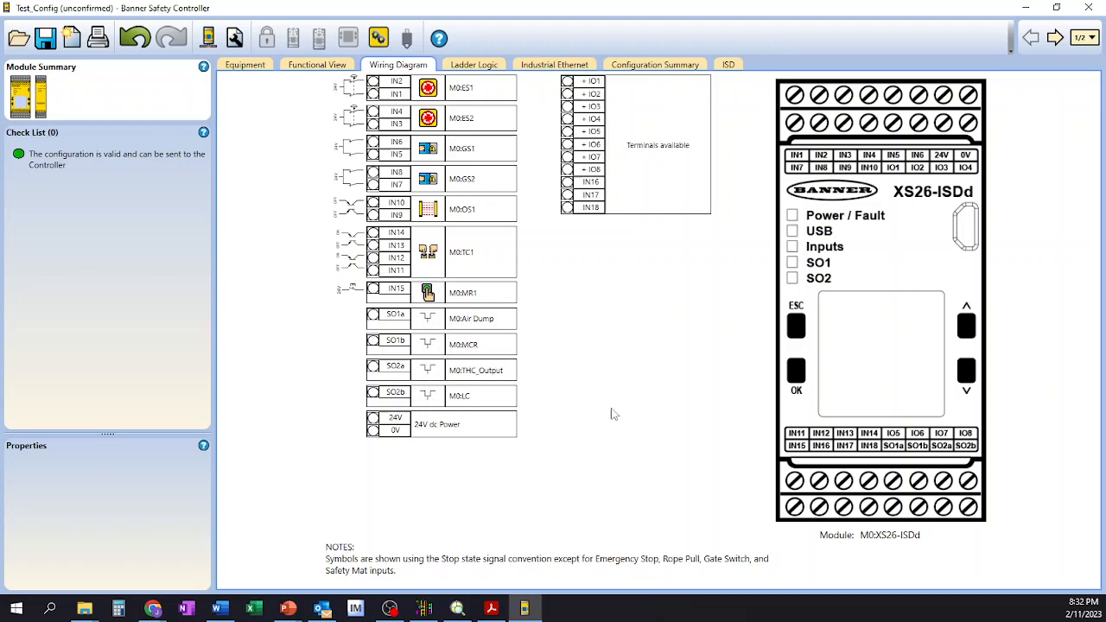
{"action": "mouse_move", "coordinate": [757, 479]}
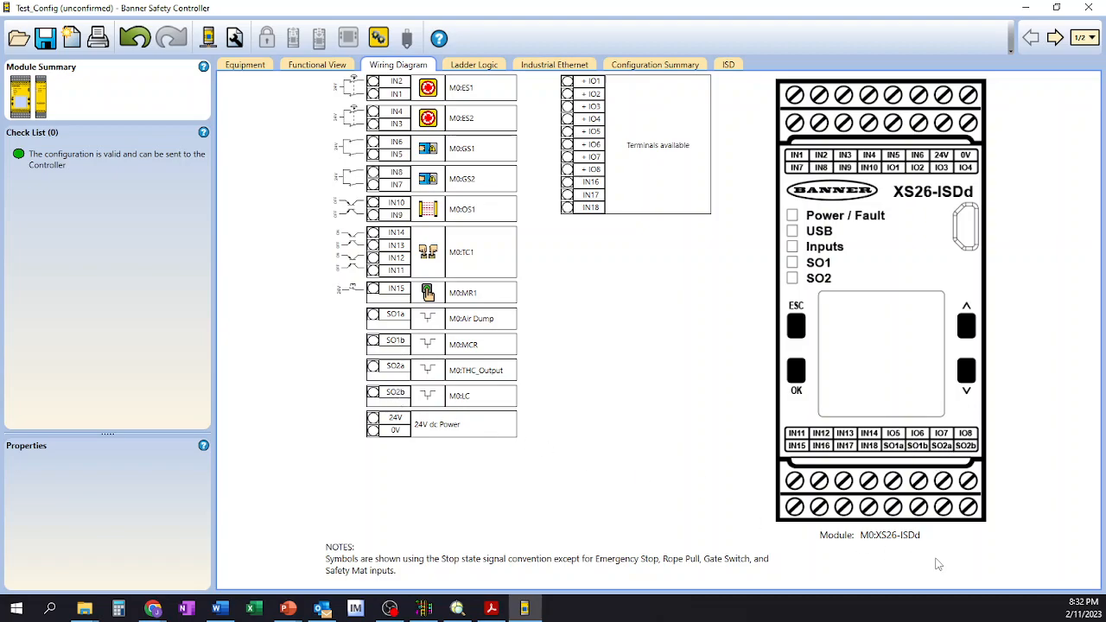
{"action": "mouse_move", "coordinate": [473, 69]}
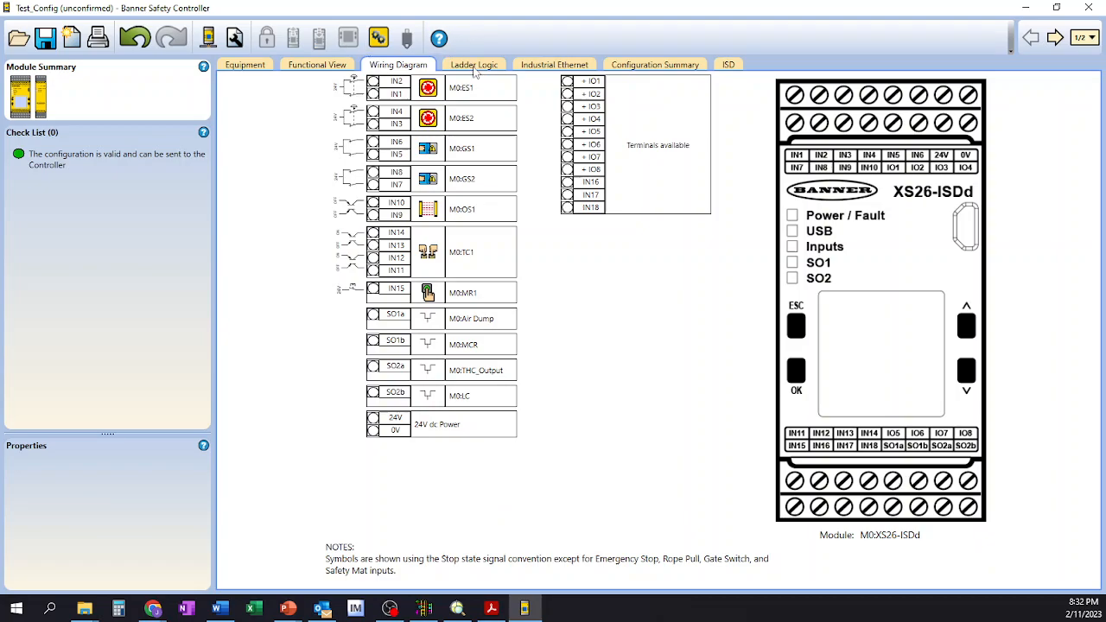
Show the ladder logic with series contacts energizing Air Dump, MCR, THC_Output and LC outputs
{"action": "left_click", "coordinate": [473, 64]}
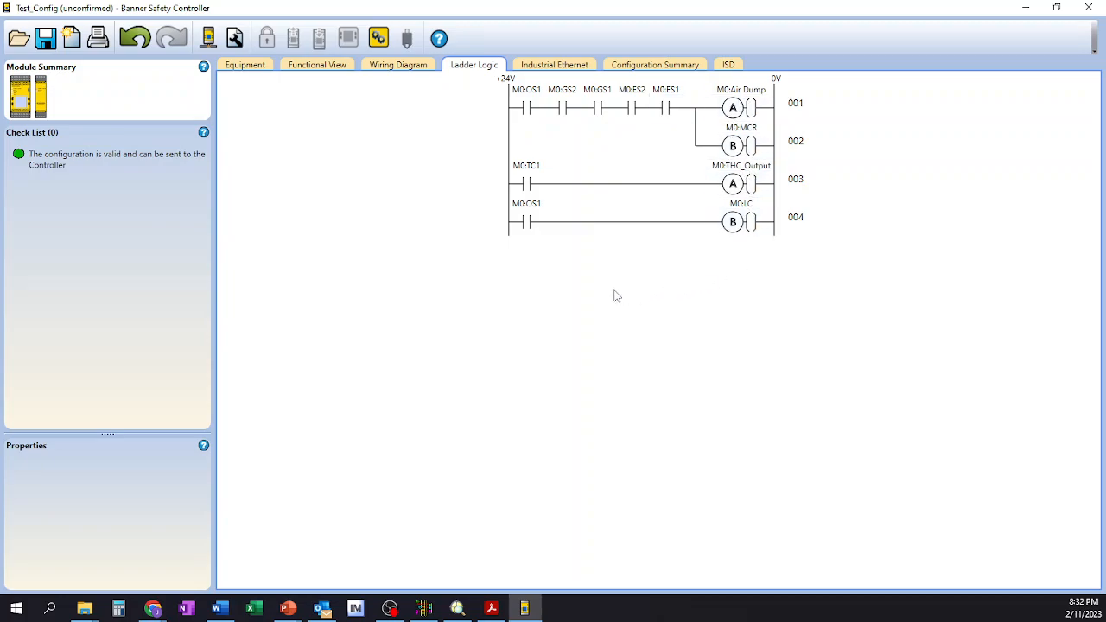
{"action": "mouse_move", "coordinate": [417, 289]}
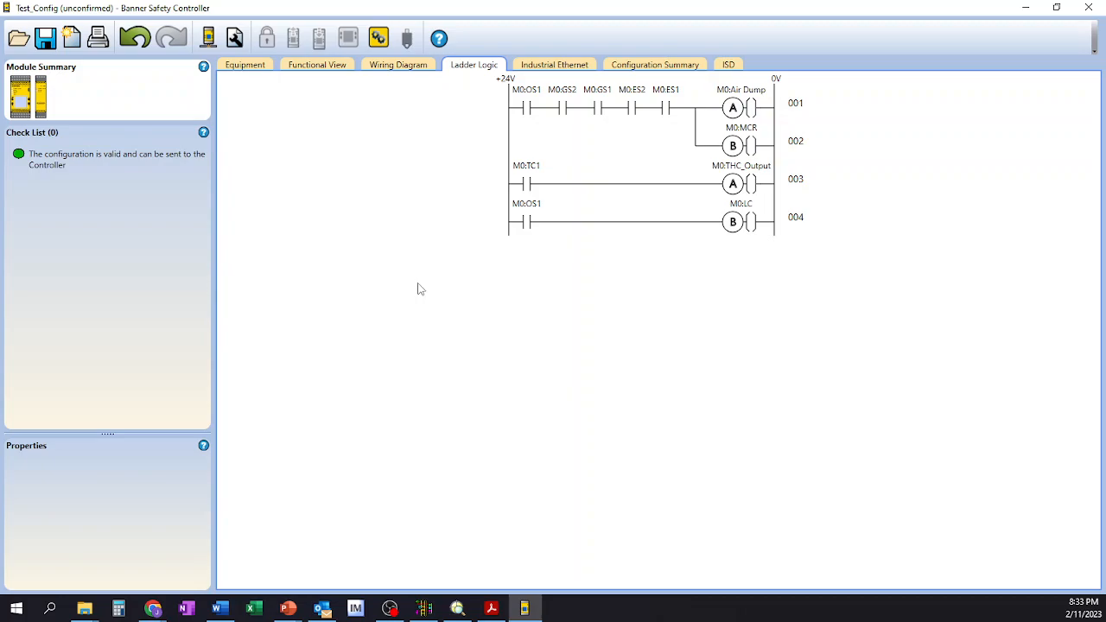
{"action": "mouse_move", "coordinate": [757, 250]}
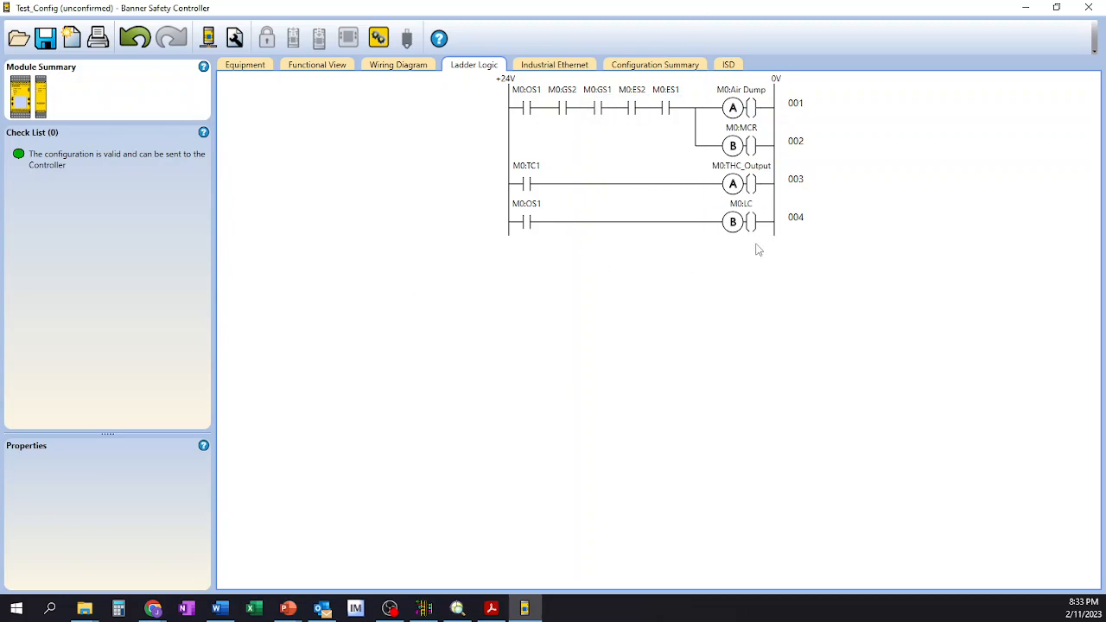
{"action": "mouse_move", "coordinate": [873, 250]}
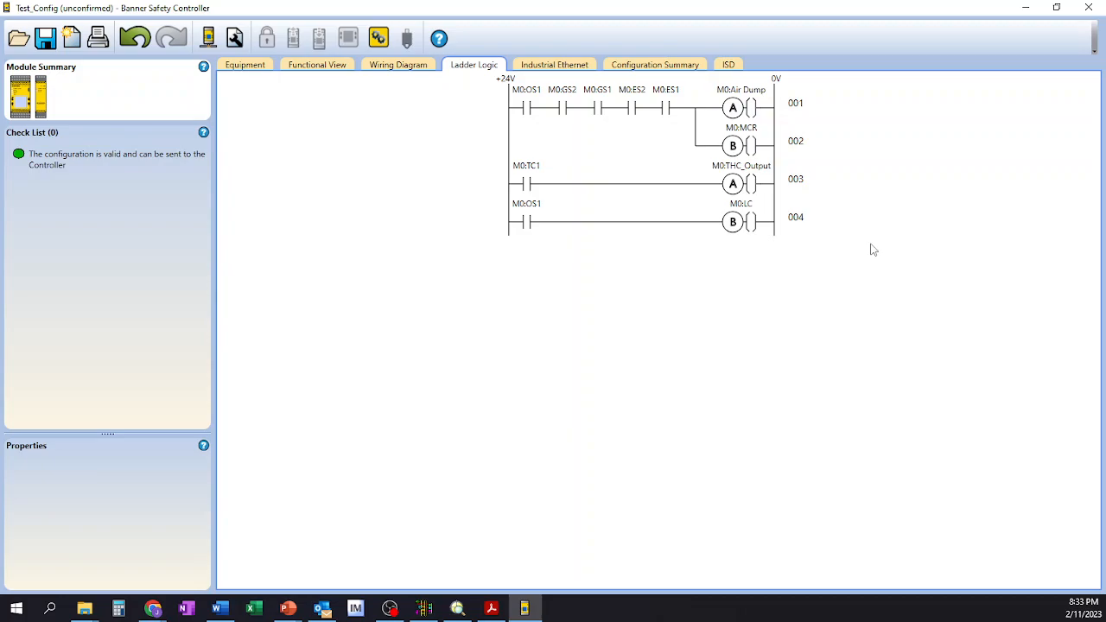
{"action": "mouse_move", "coordinate": [871, 218]}
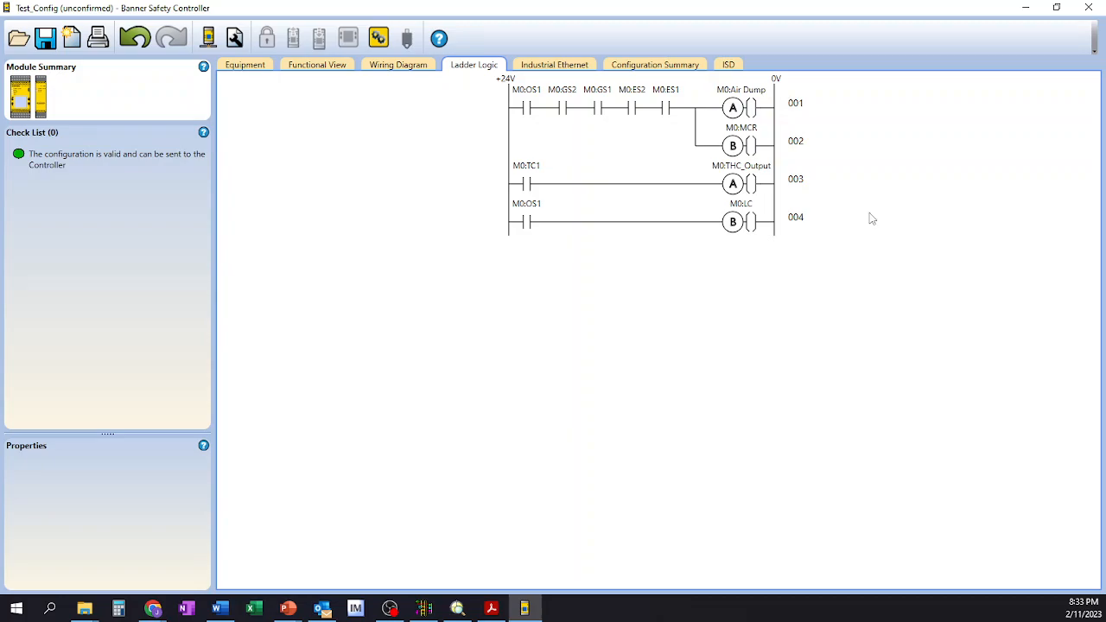
{"action": "mouse_move", "coordinate": [805, 194]}
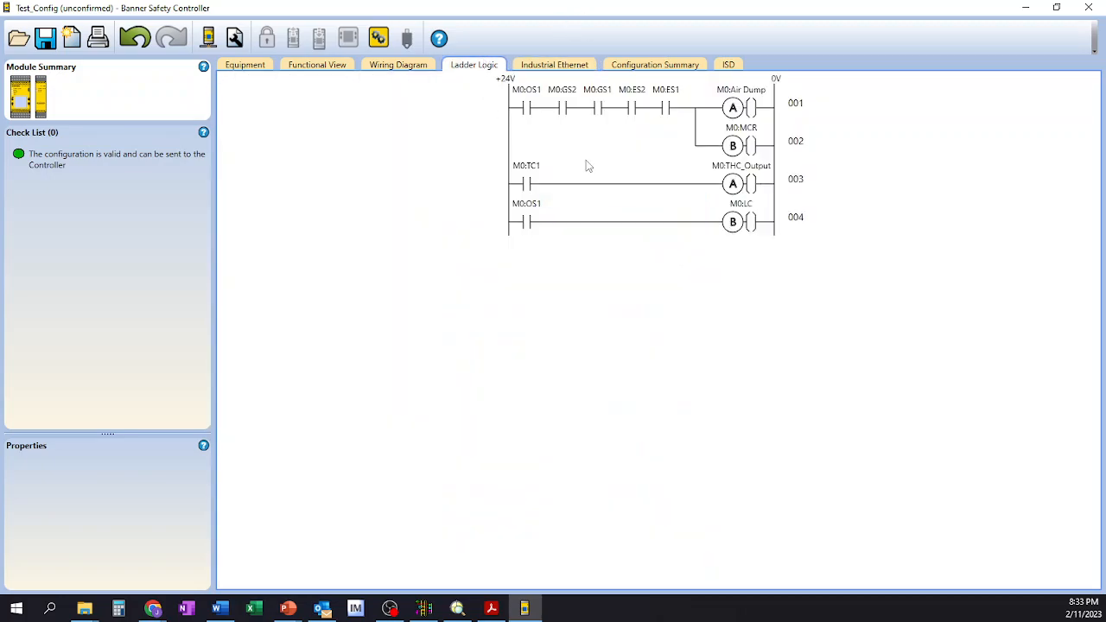
{"action": "mouse_move", "coordinate": [656, 194]}
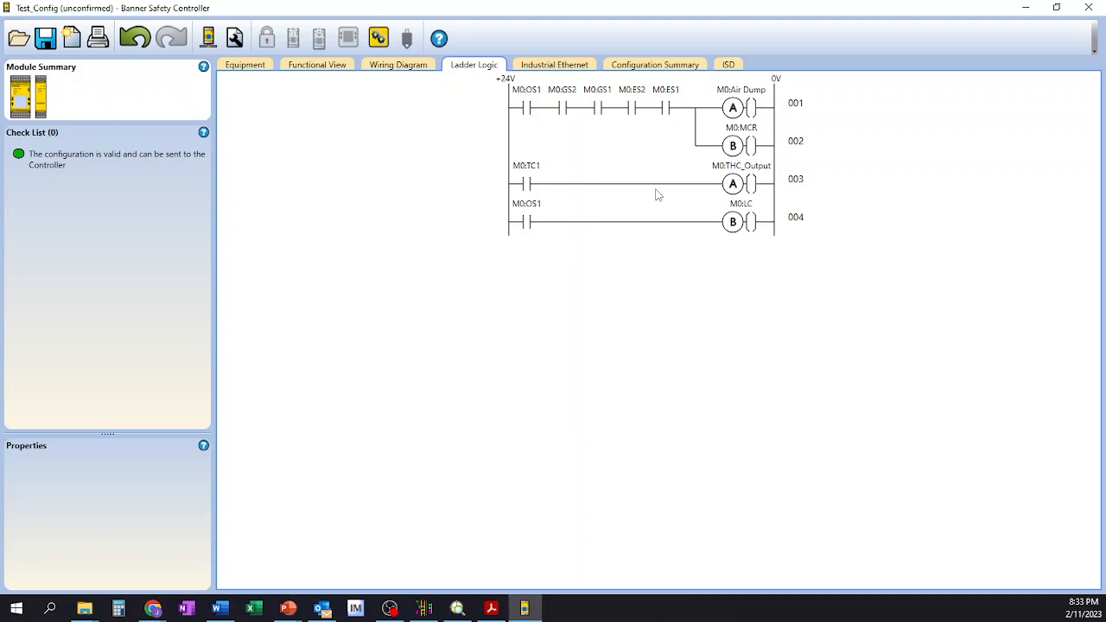
{"action": "mouse_move", "coordinate": [436, 180]}
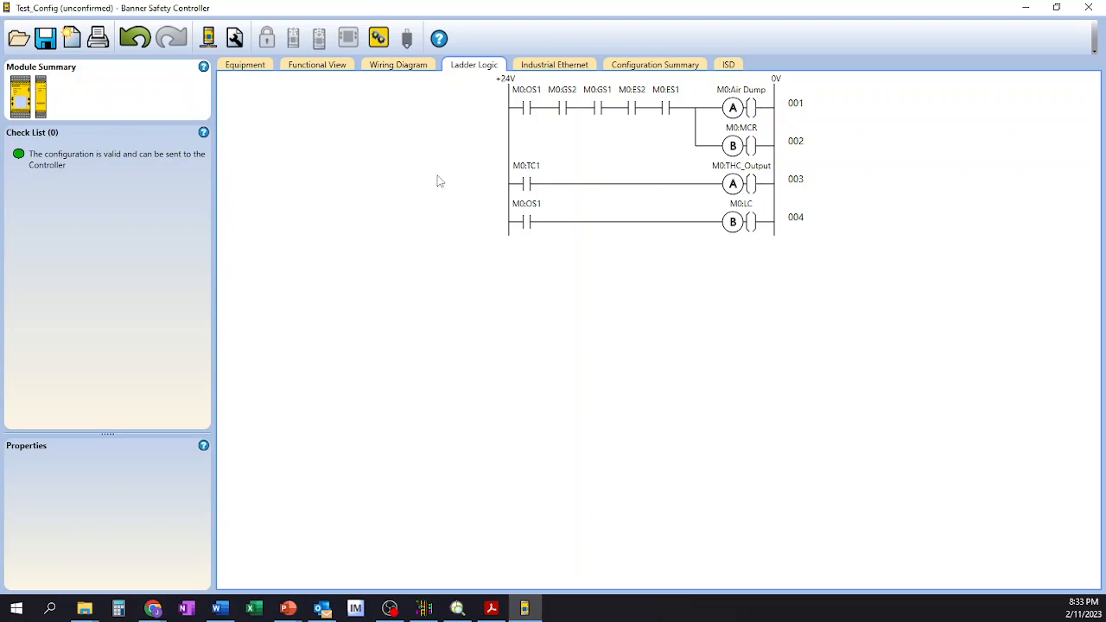
{"action": "mouse_move", "coordinate": [262, 76]}
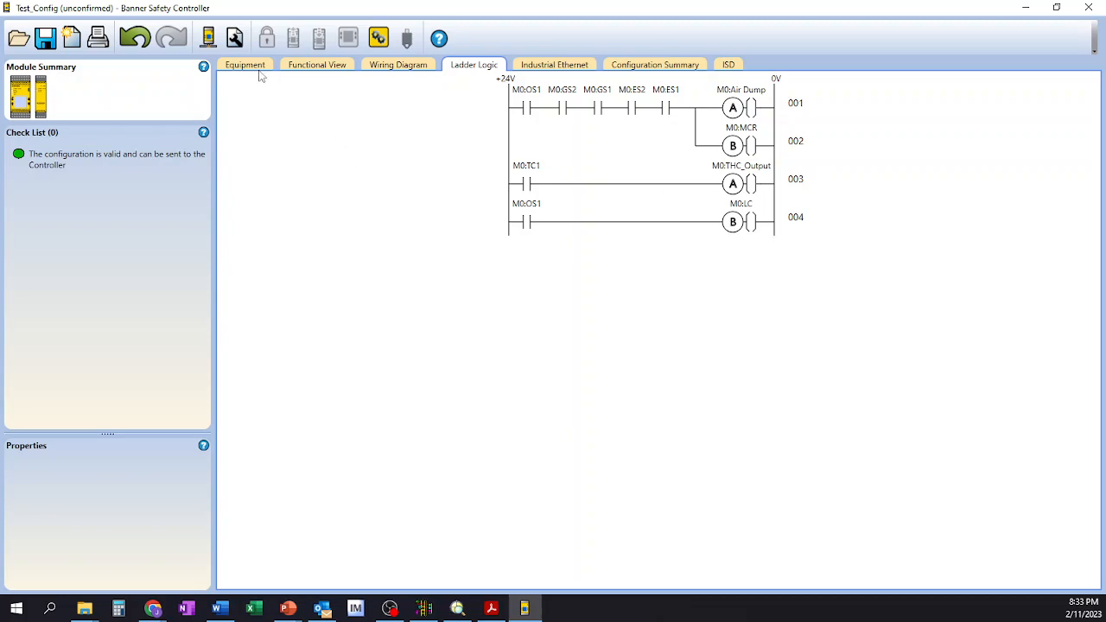
{"action": "mouse_move", "coordinate": [686, 186]}
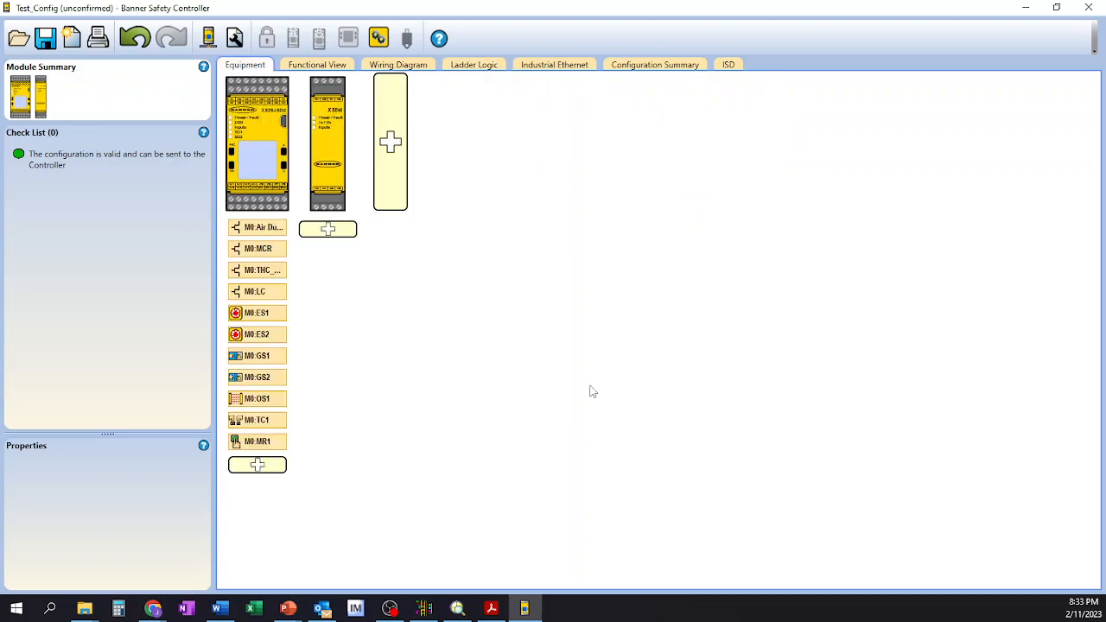
{"action": "mouse_move", "coordinate": [589, 553]}
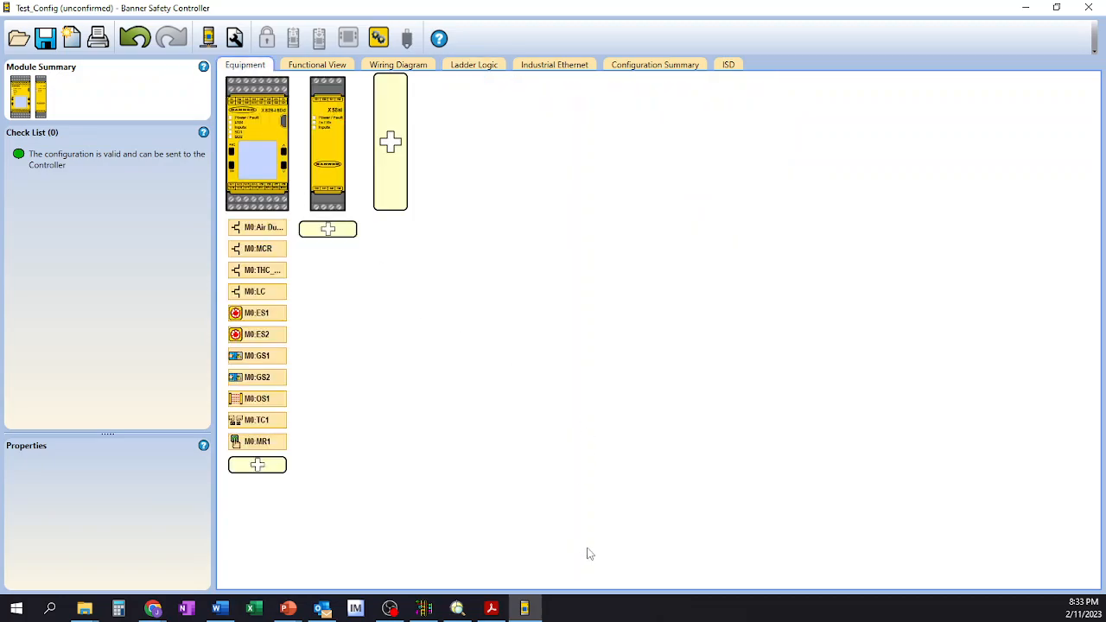
{"action": "mouse_move", "coordinate": [585, 556]}
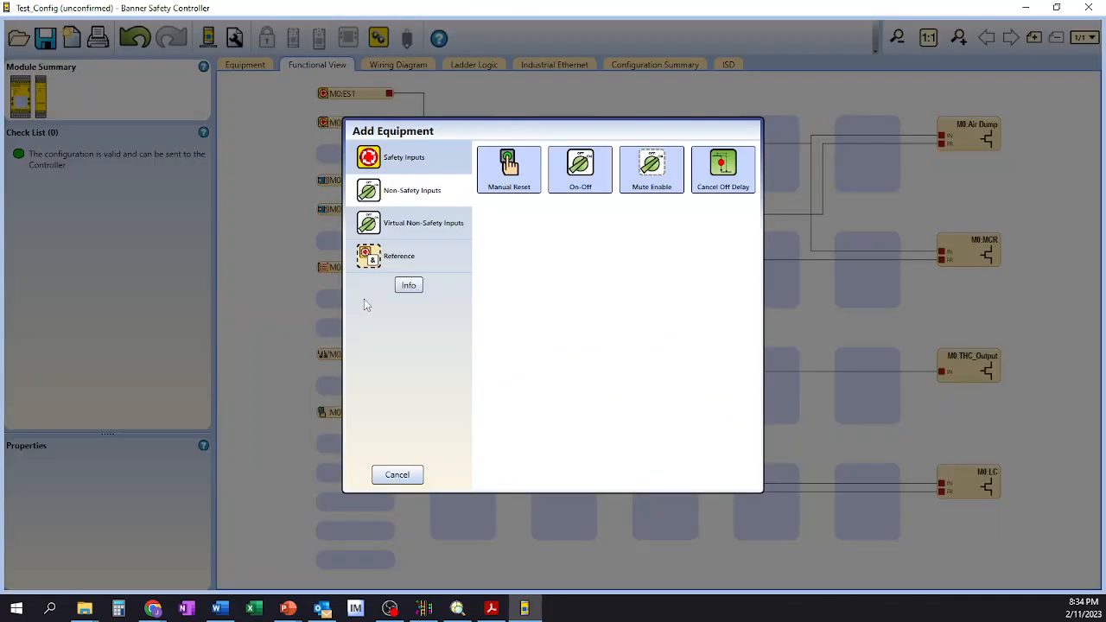
List the Safety Inputs device types such as Emergency Stop, Gate Switch and Rope Pull
{"action": "left_click", "coordinate": [404, 157]}
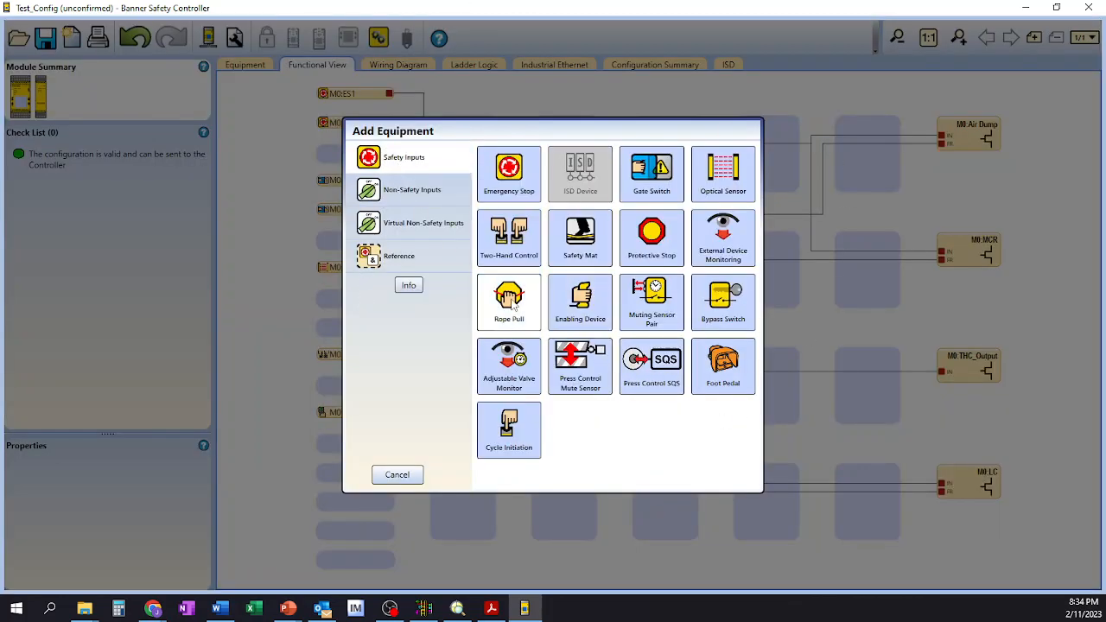
{"action": "mouse_move", "coordinate": [401, 484]}
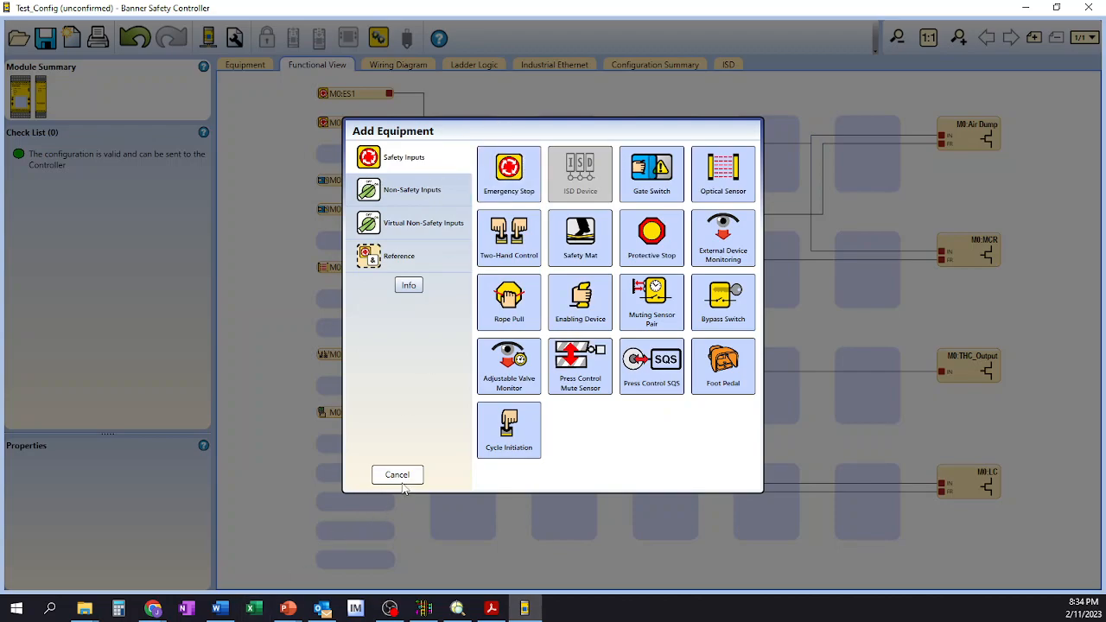